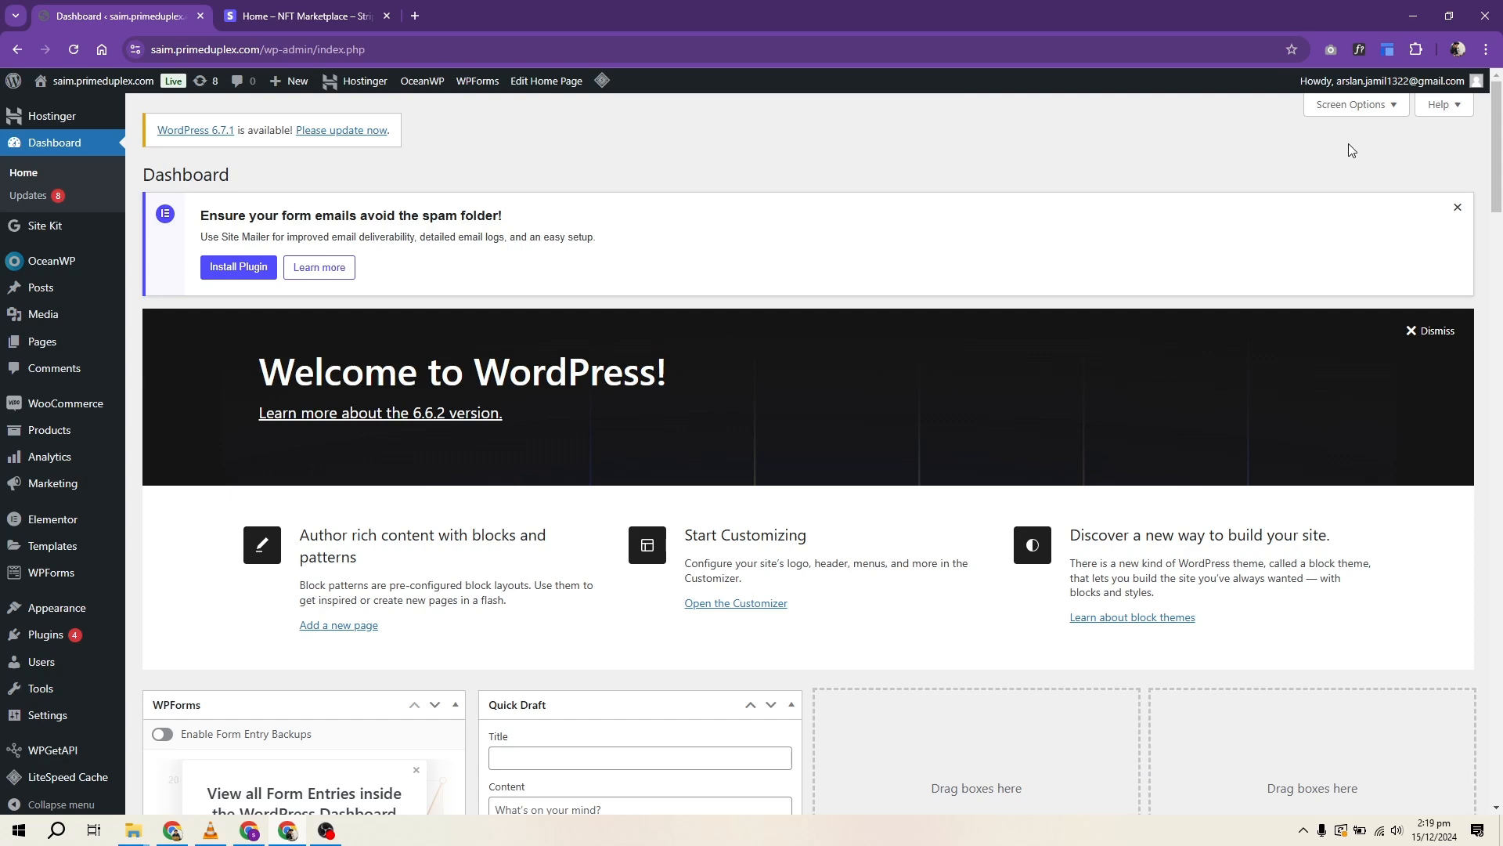
mouse_move(1150, 178)
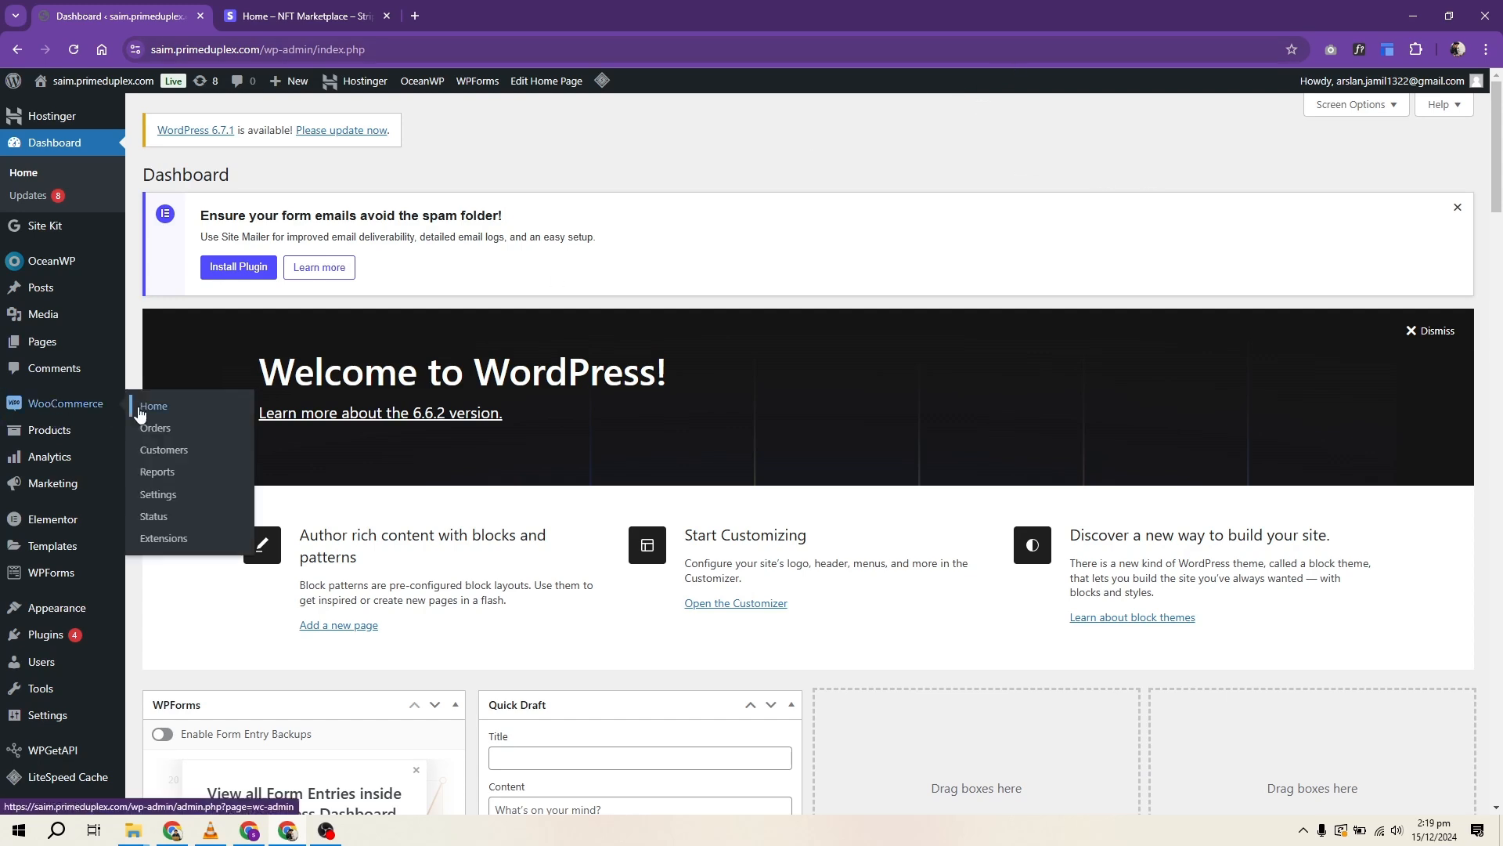
Step: Go to WooCommerce Home and bring up link options on the Payments entry under Store management
click(152, 408)
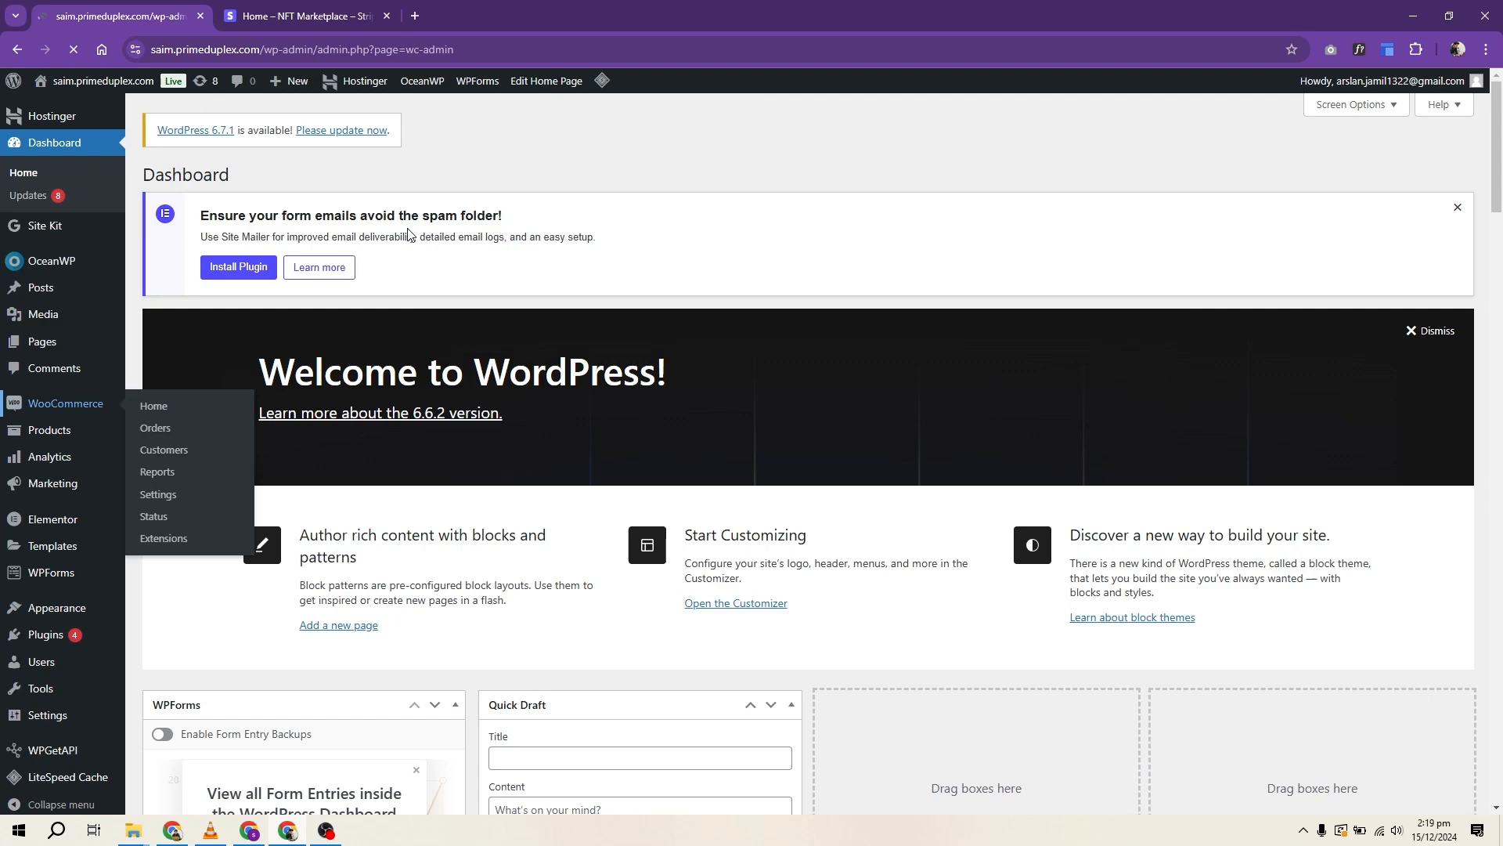
click(153, 405)
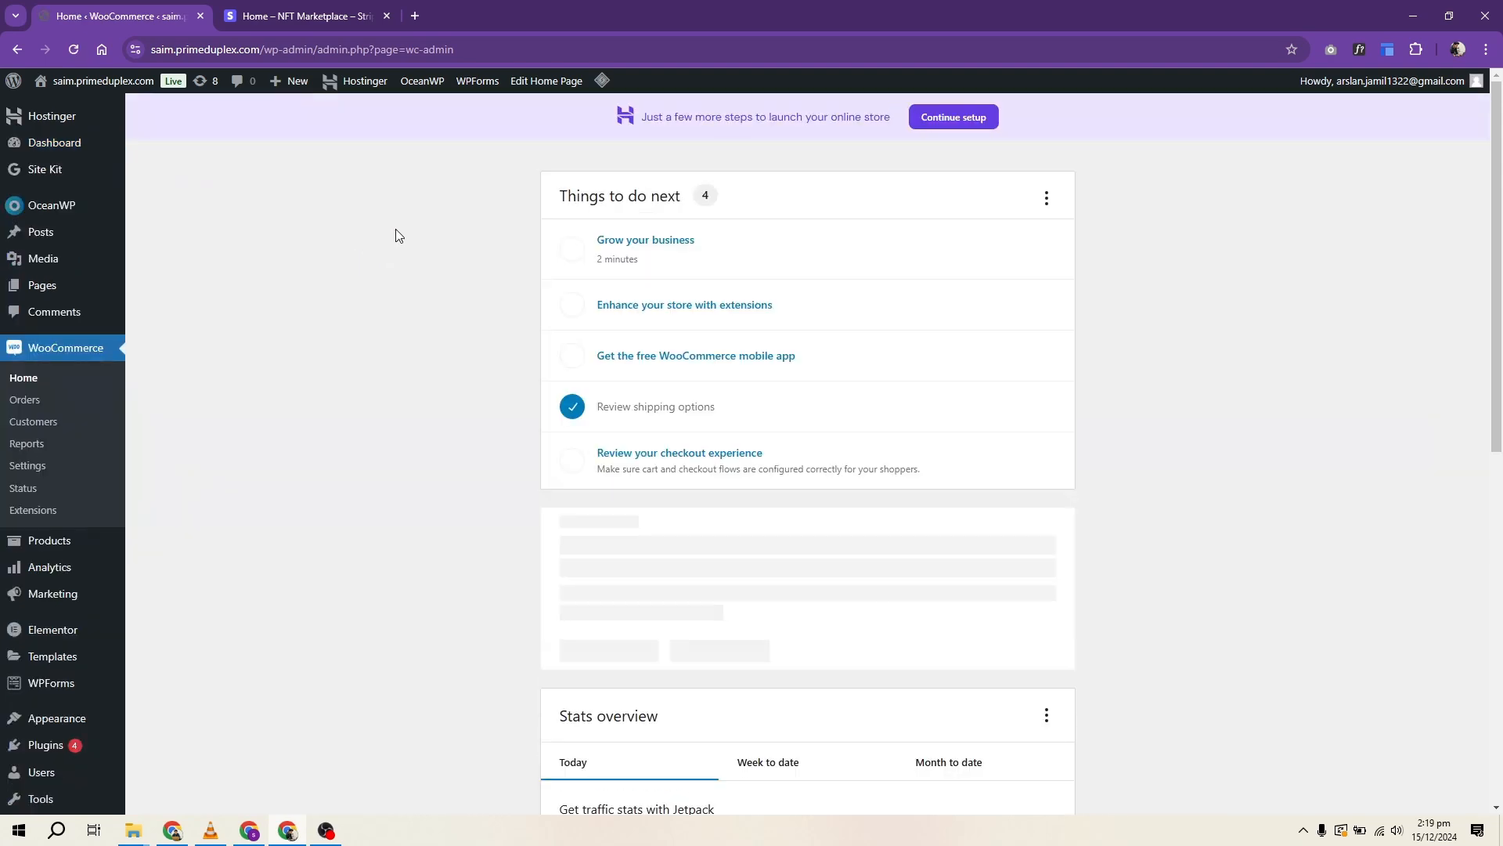
scroll(down, 3)
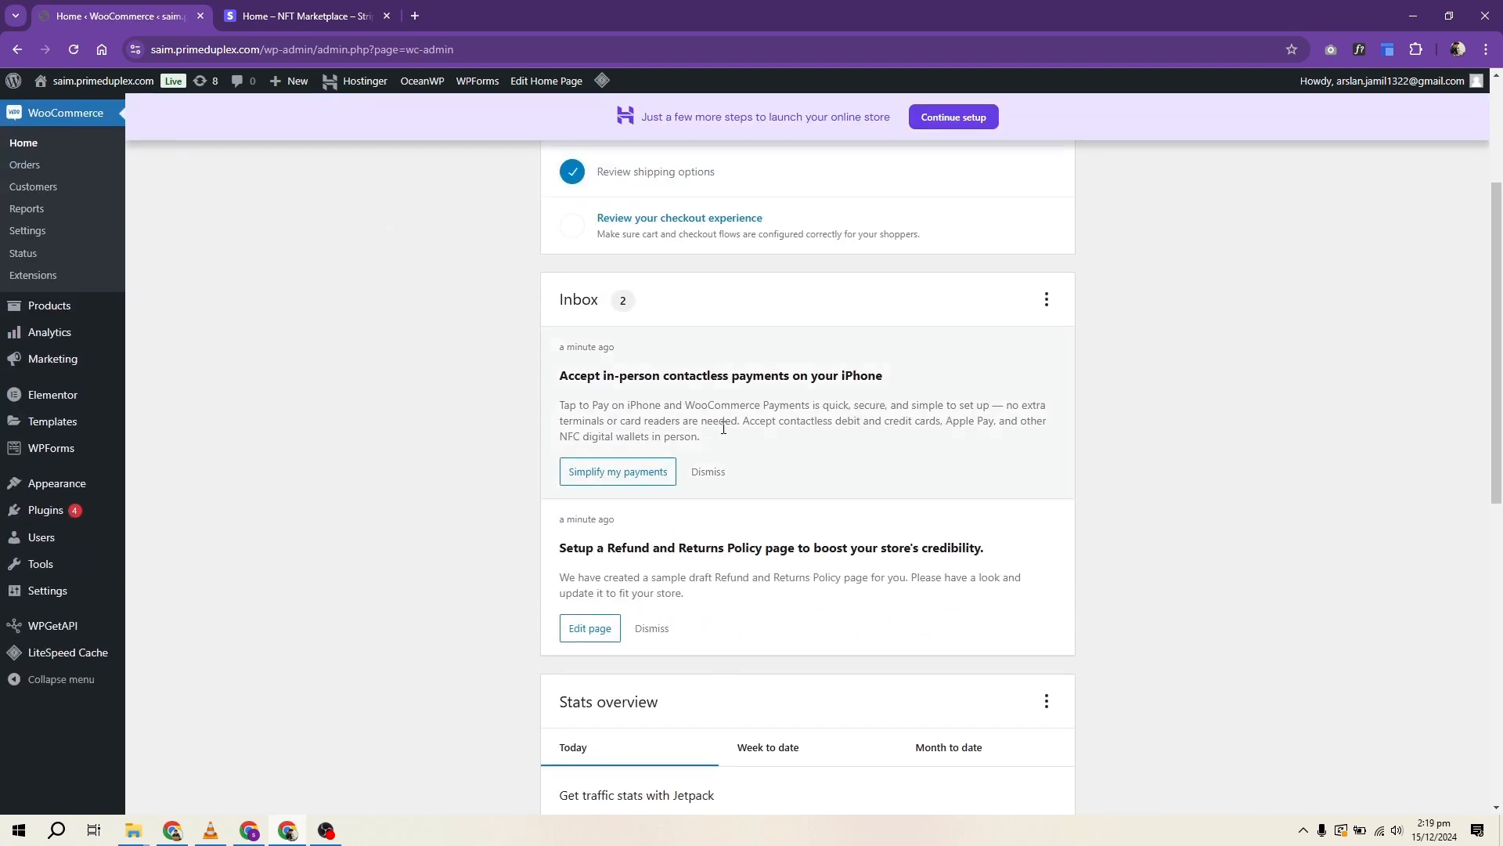
scroll(down, 3)
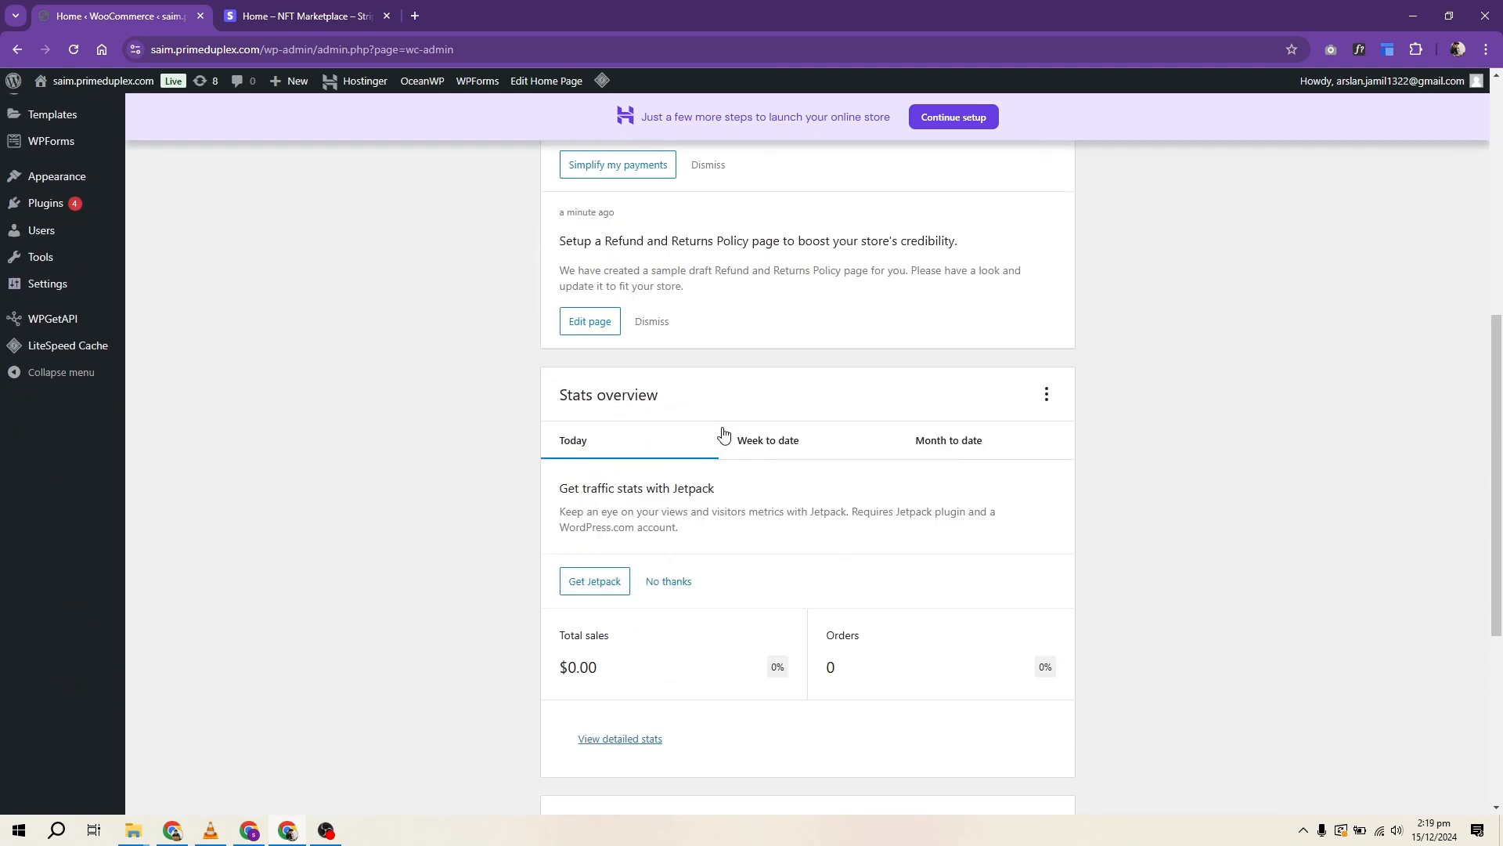
scroll(down, 3)
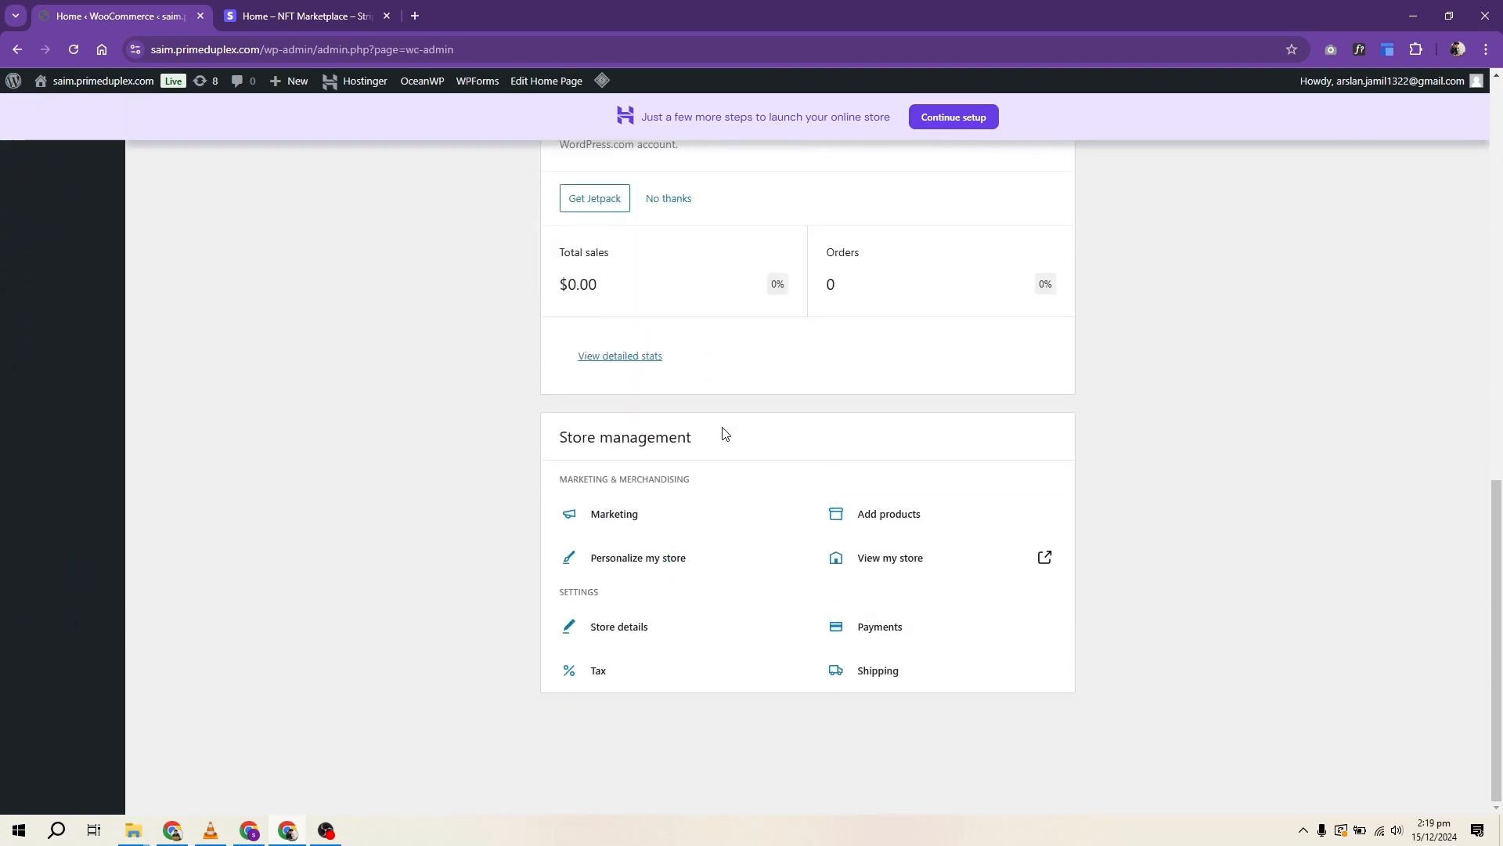
right_click(877, 626)
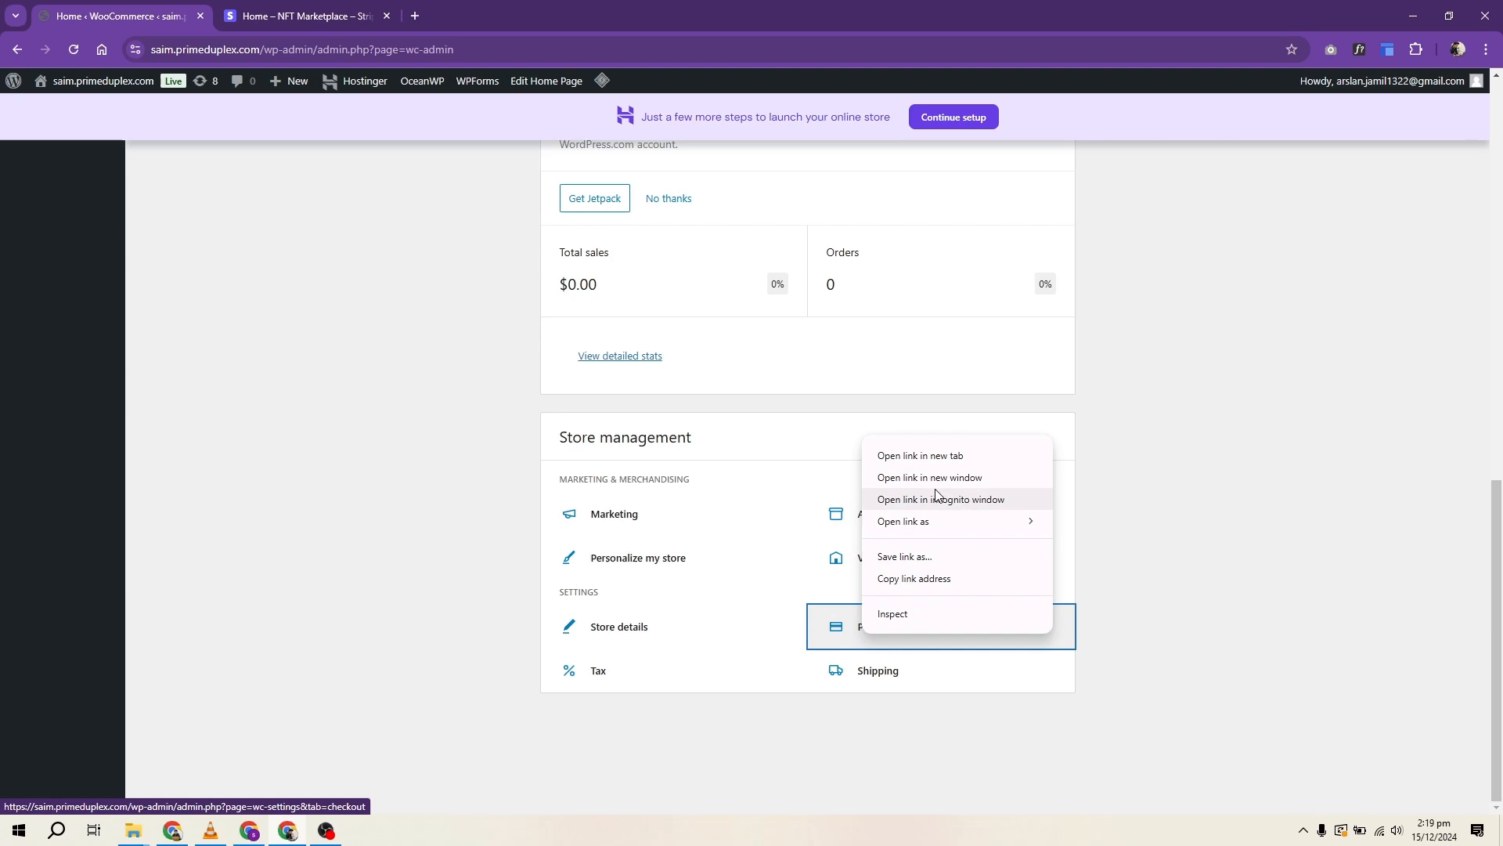
Step: Open the Payments settings in a new browser tab, then return to the WooCommerce home tab
click(919, 456)
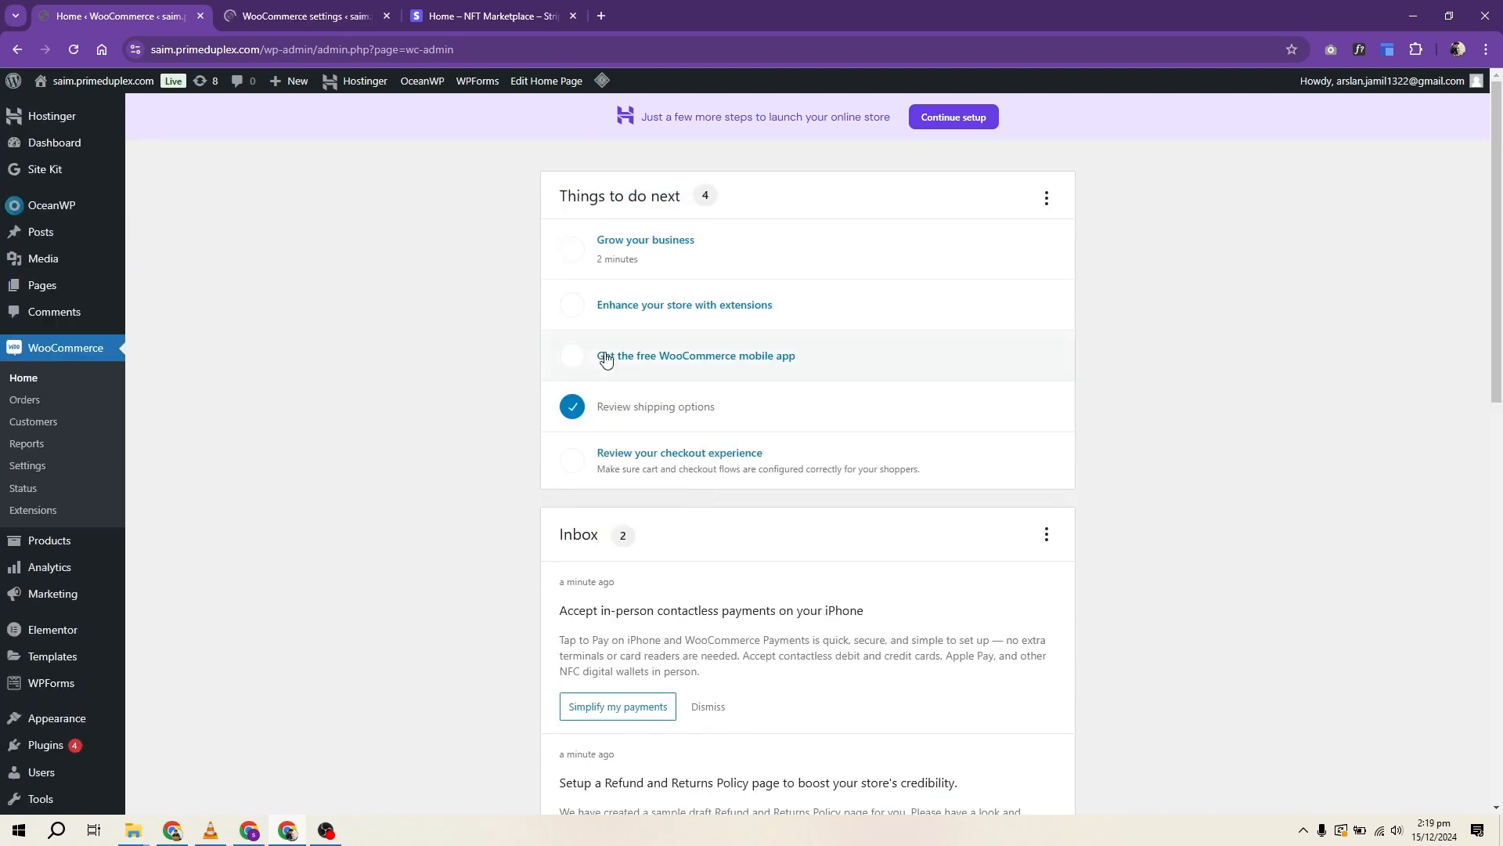
mouse_move(426, 314)
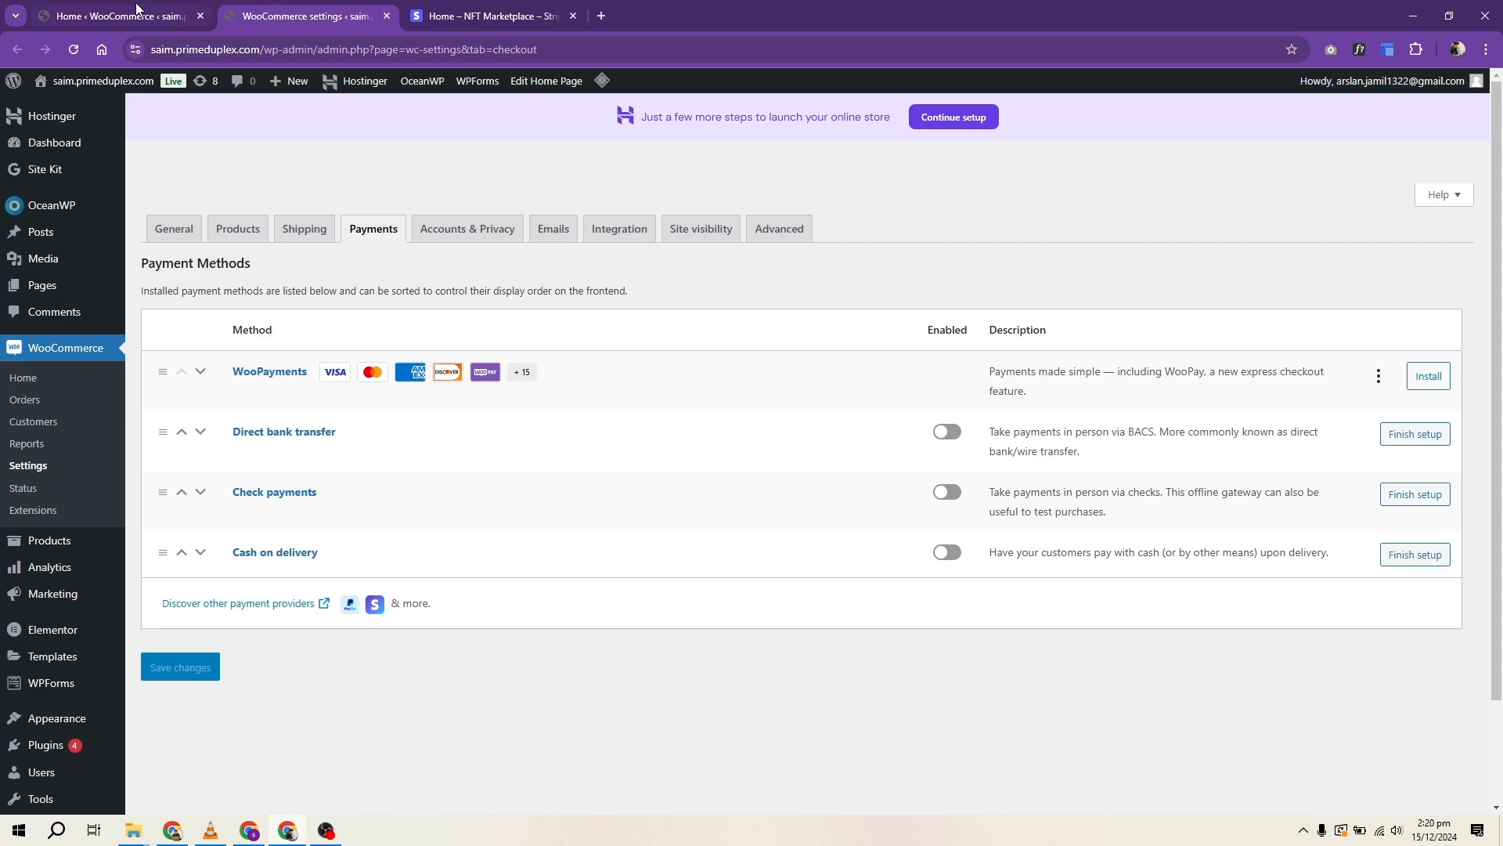
mouse_move(208, 219)
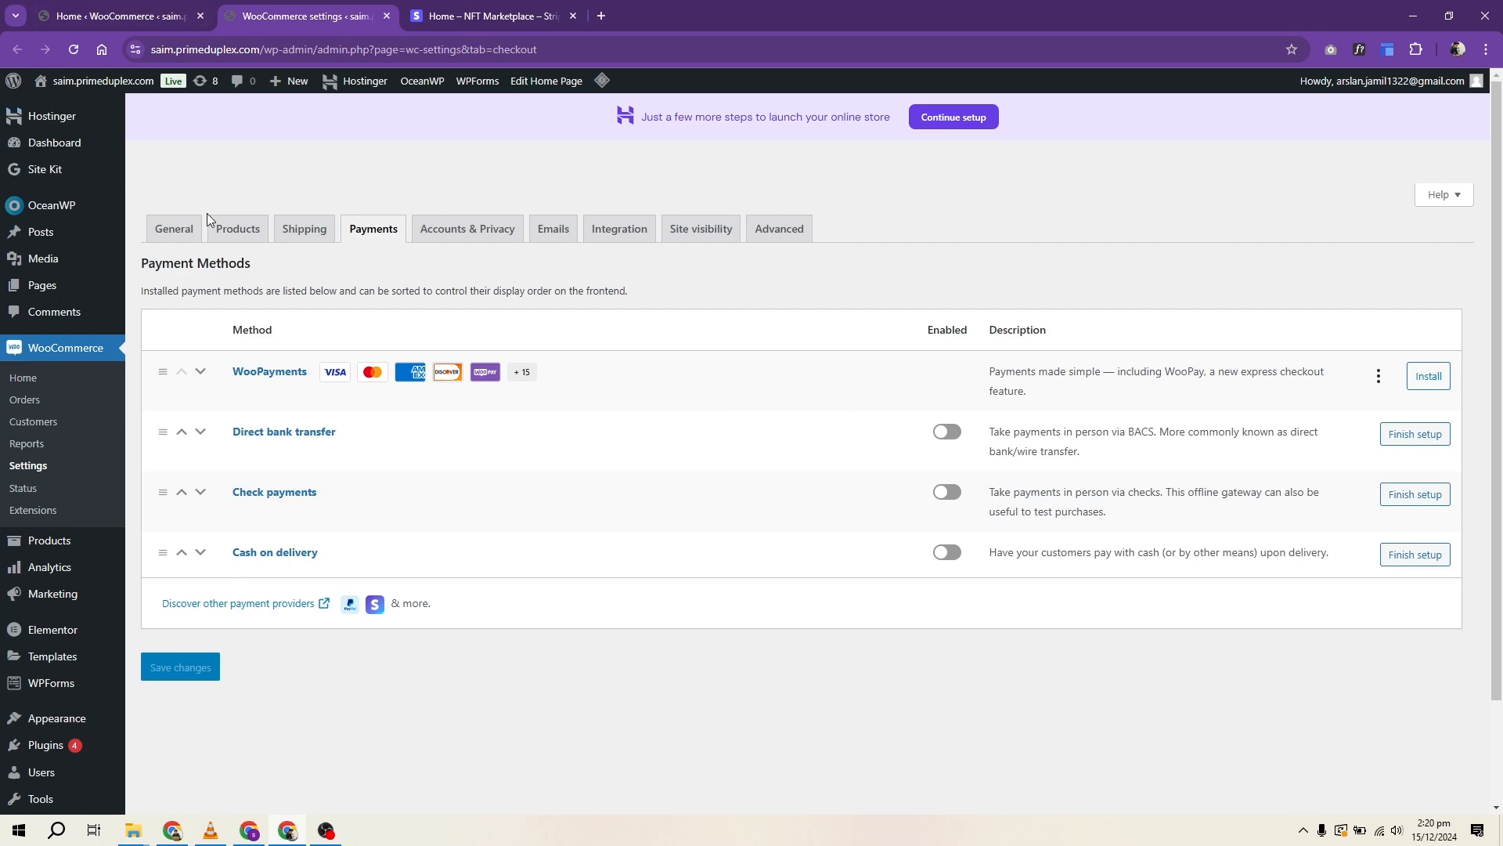
mouse_move(113, 16)
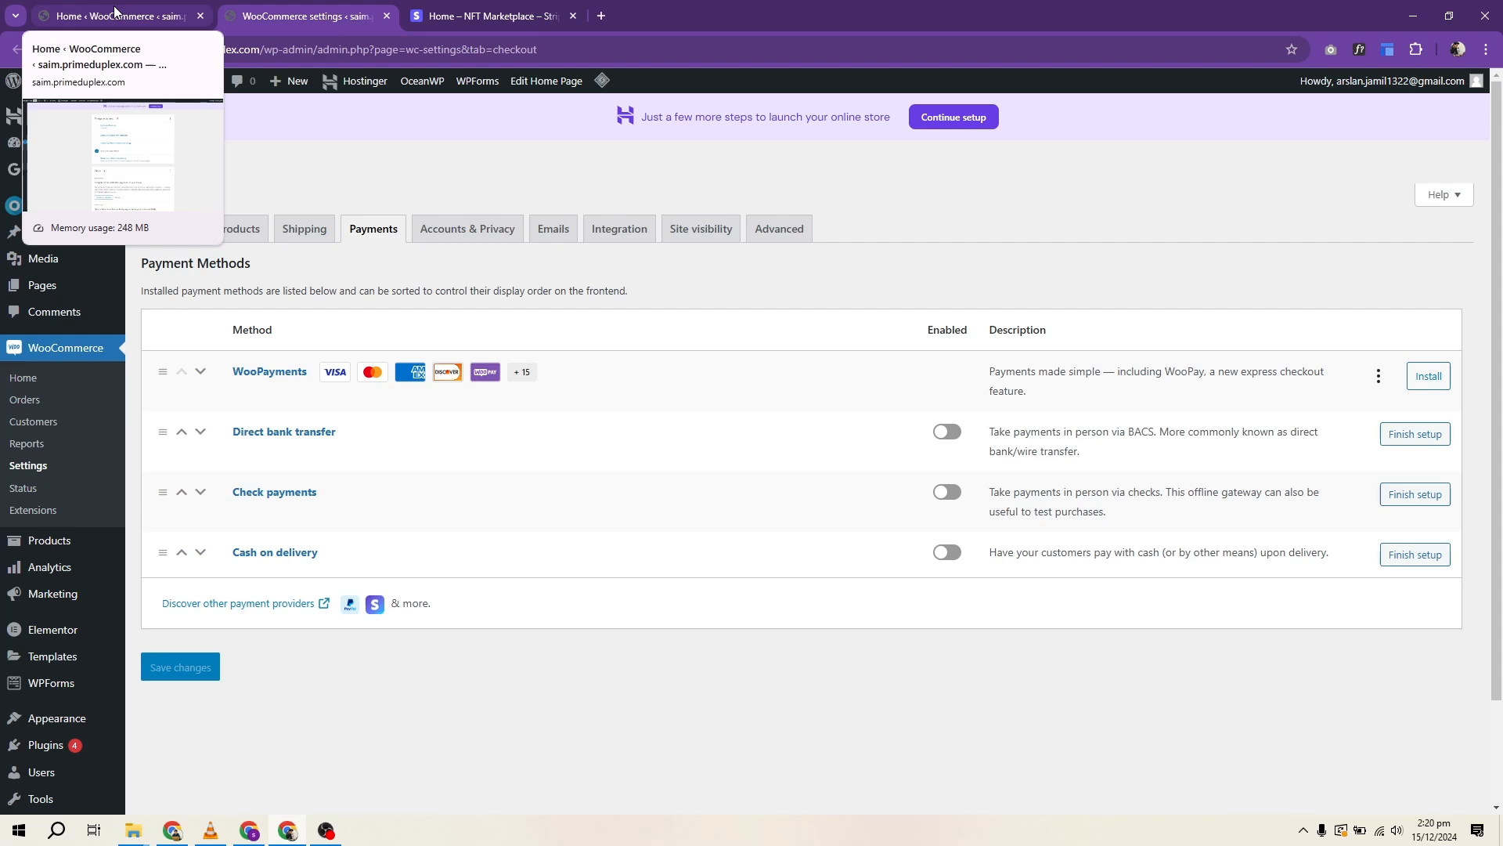
click(114, 16)
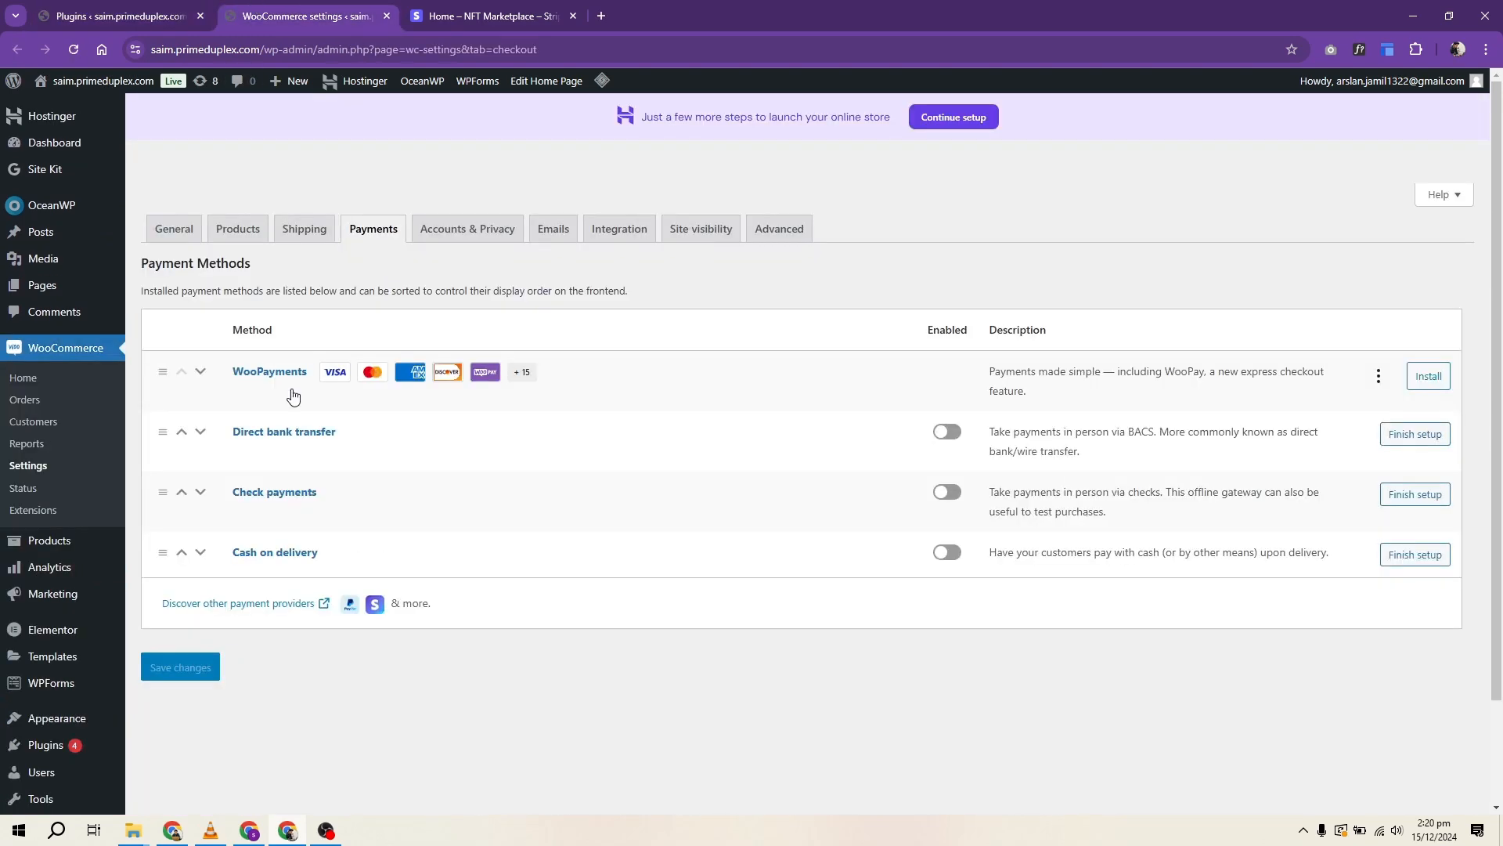
Step: From Add New Plugin, search 'payment' and install the WooCommerce Stripe Payment Gateway
click(115, 15)
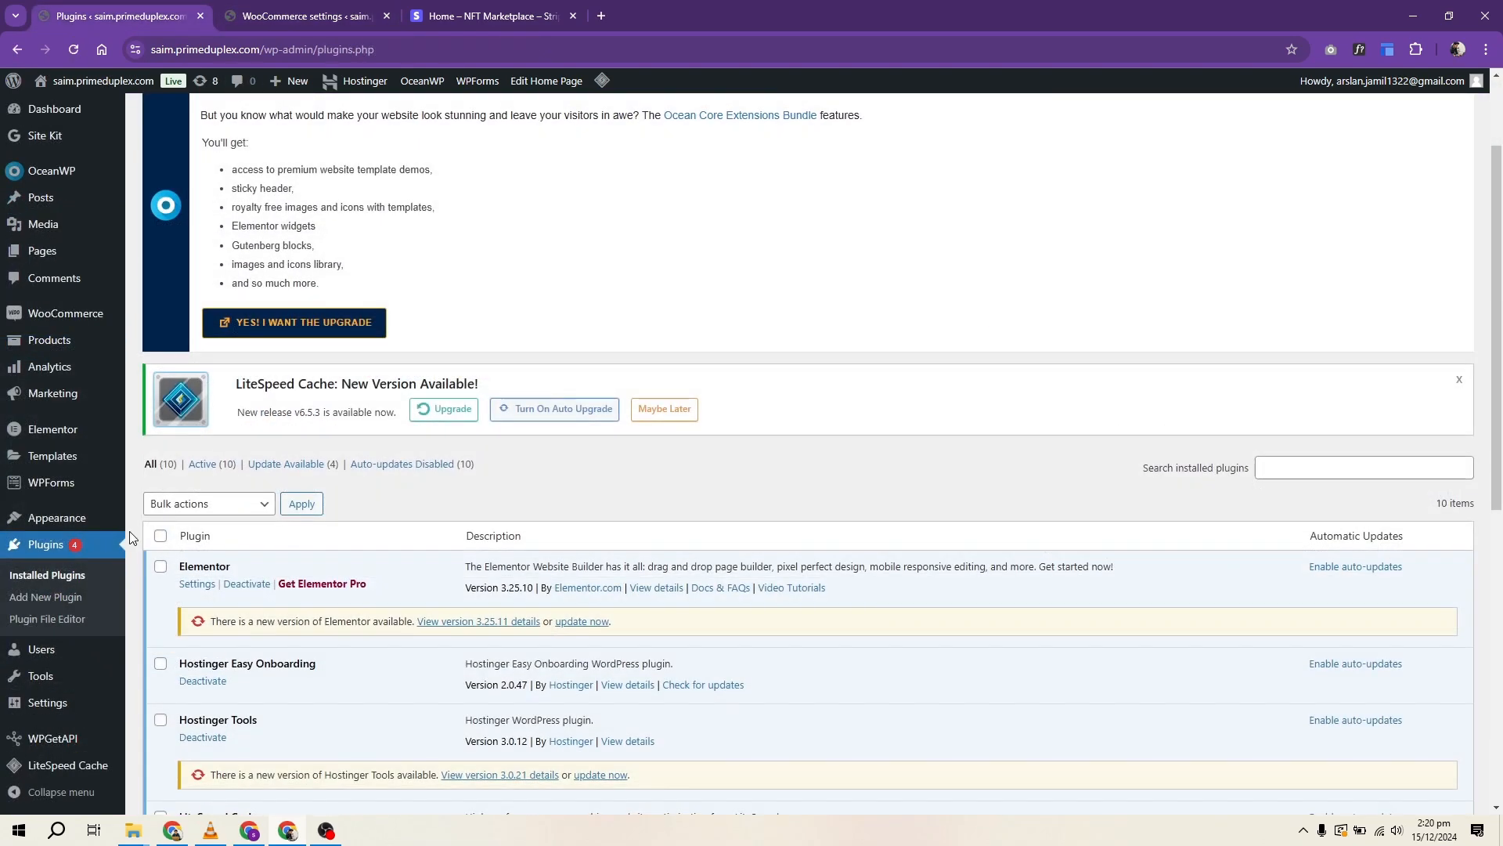
scroll(down, 3)
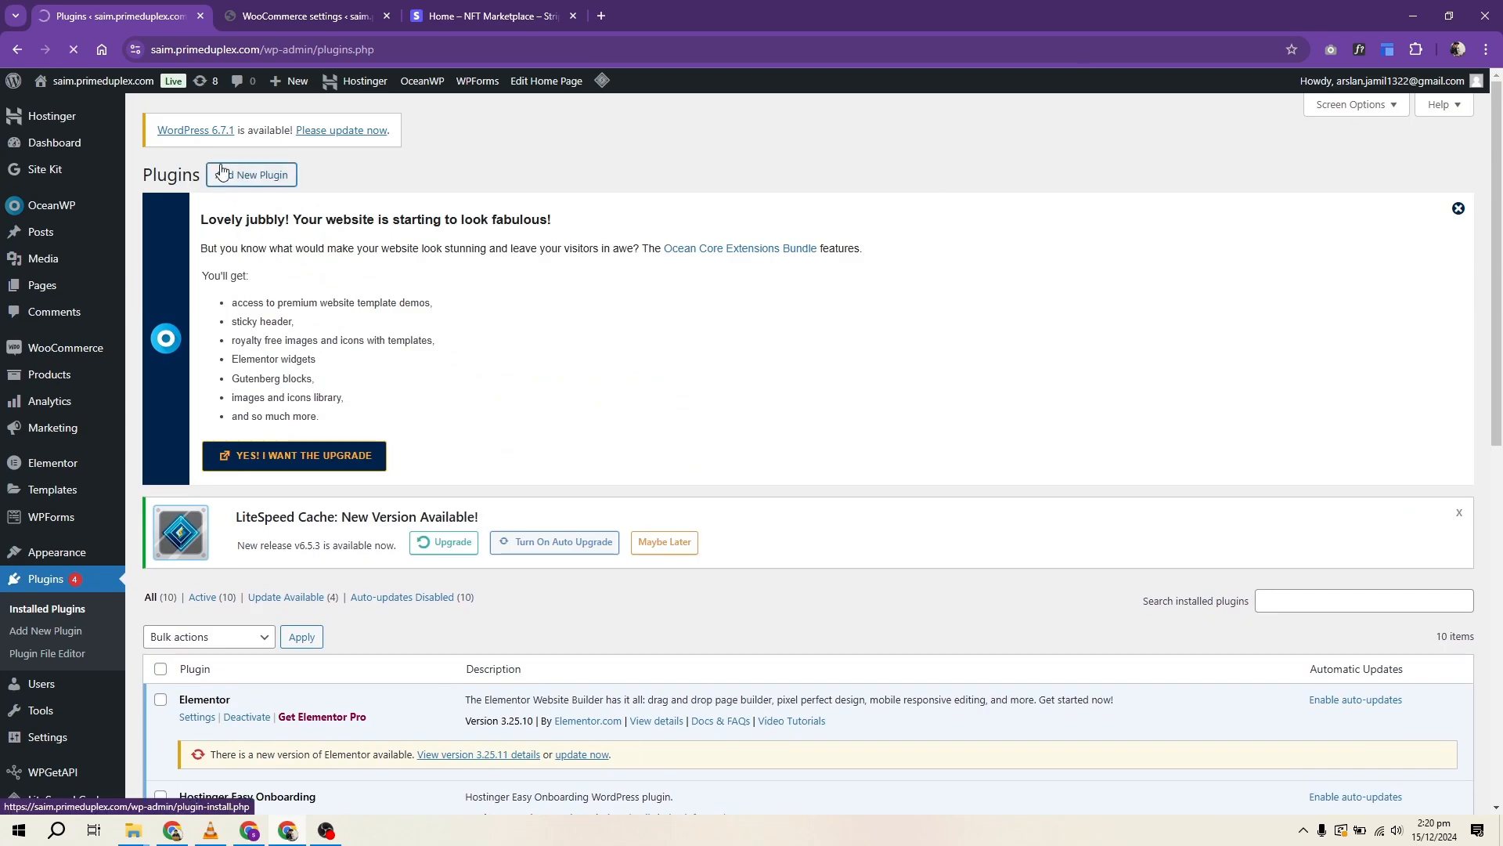
click(257, 174)
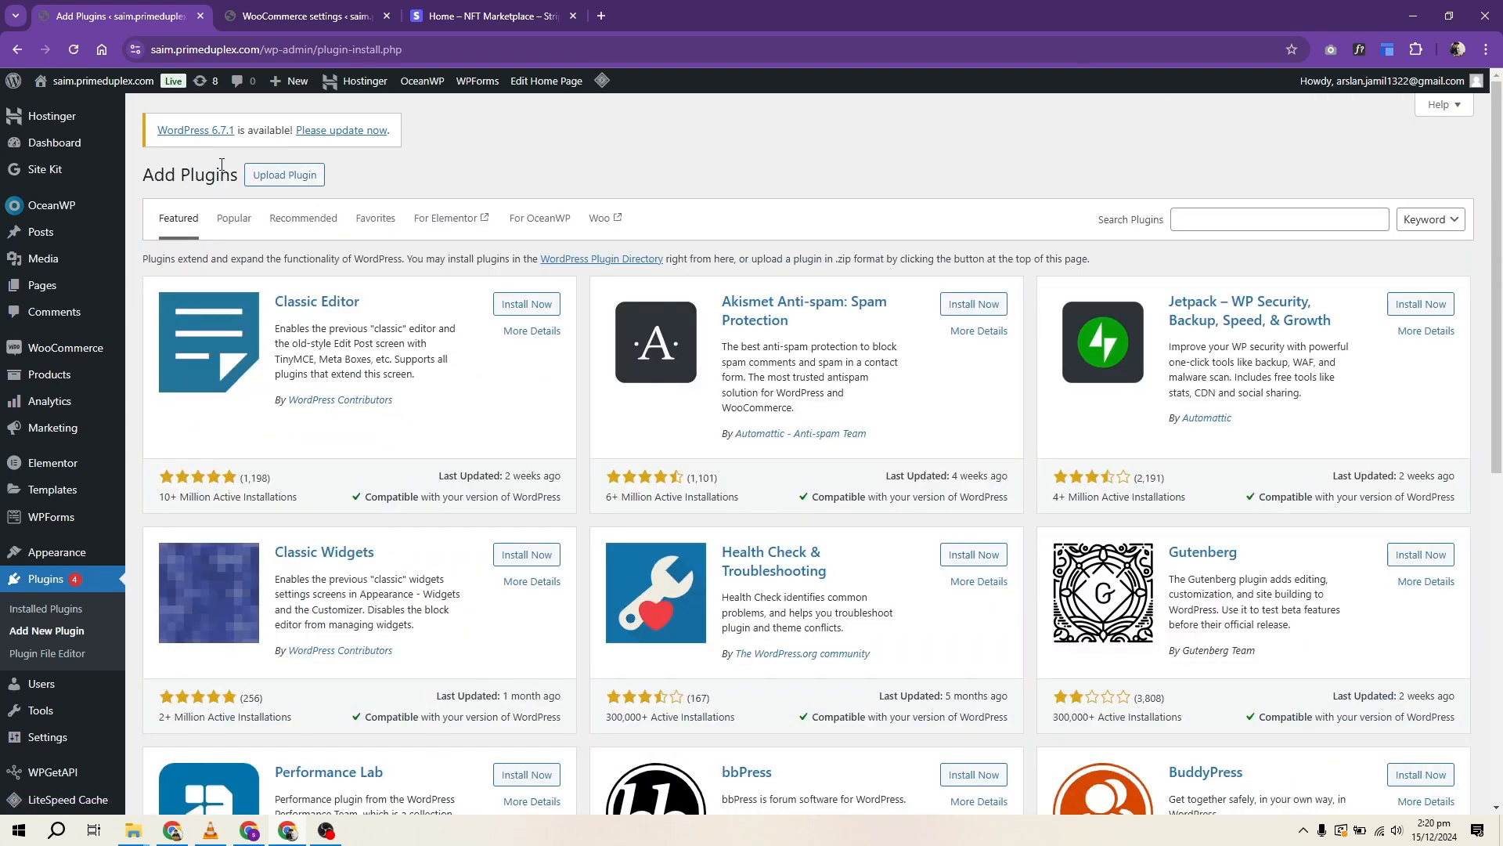
text(payment)
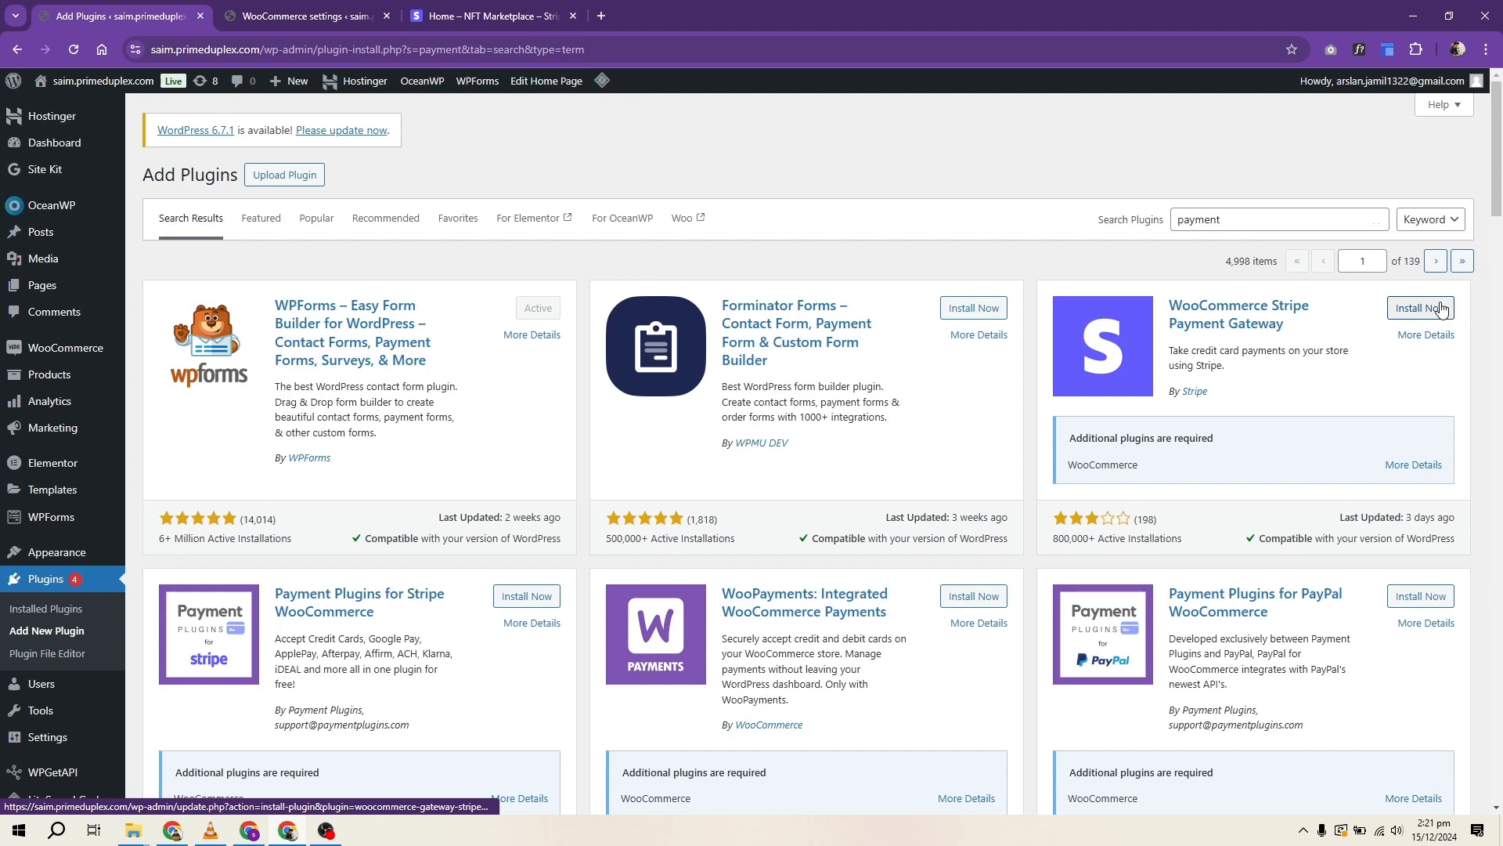
click(1420, 309)
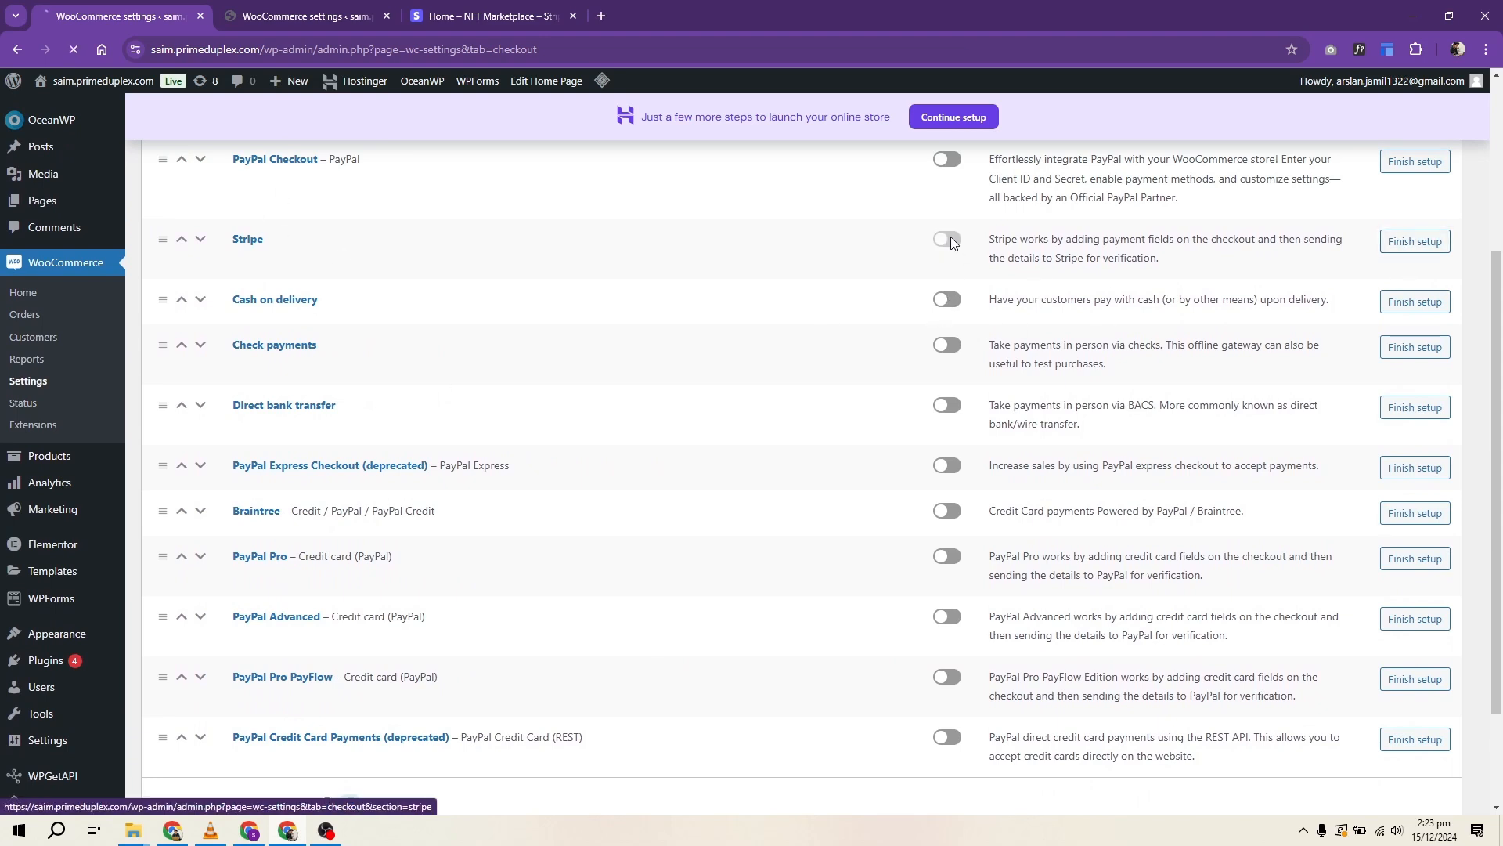
Step: From the Stripe gateway setup page, start creating or connecting a Stripe account
scroll(up, 3)
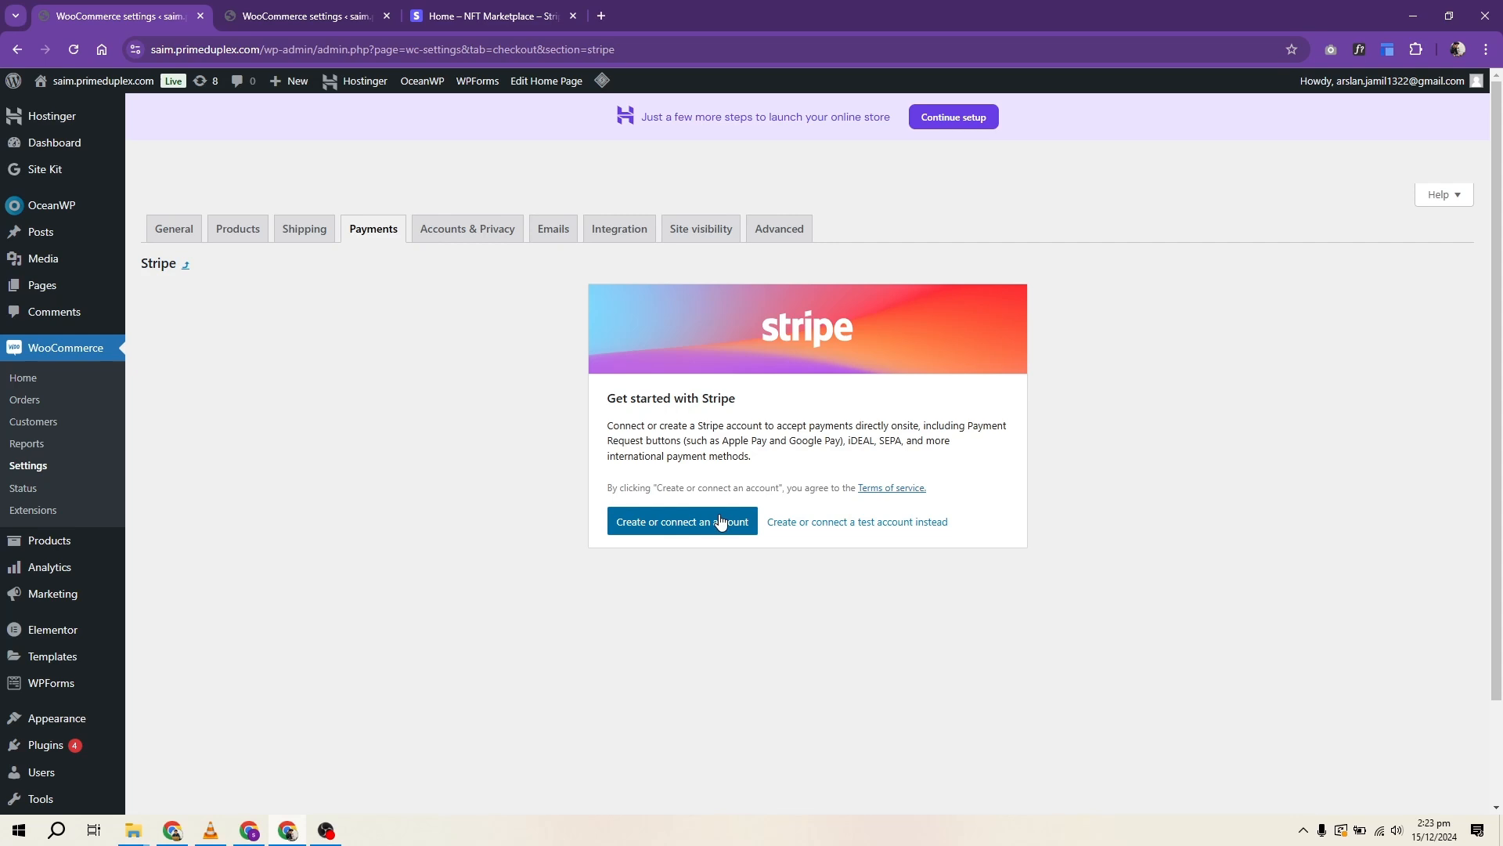
click(681, 520)
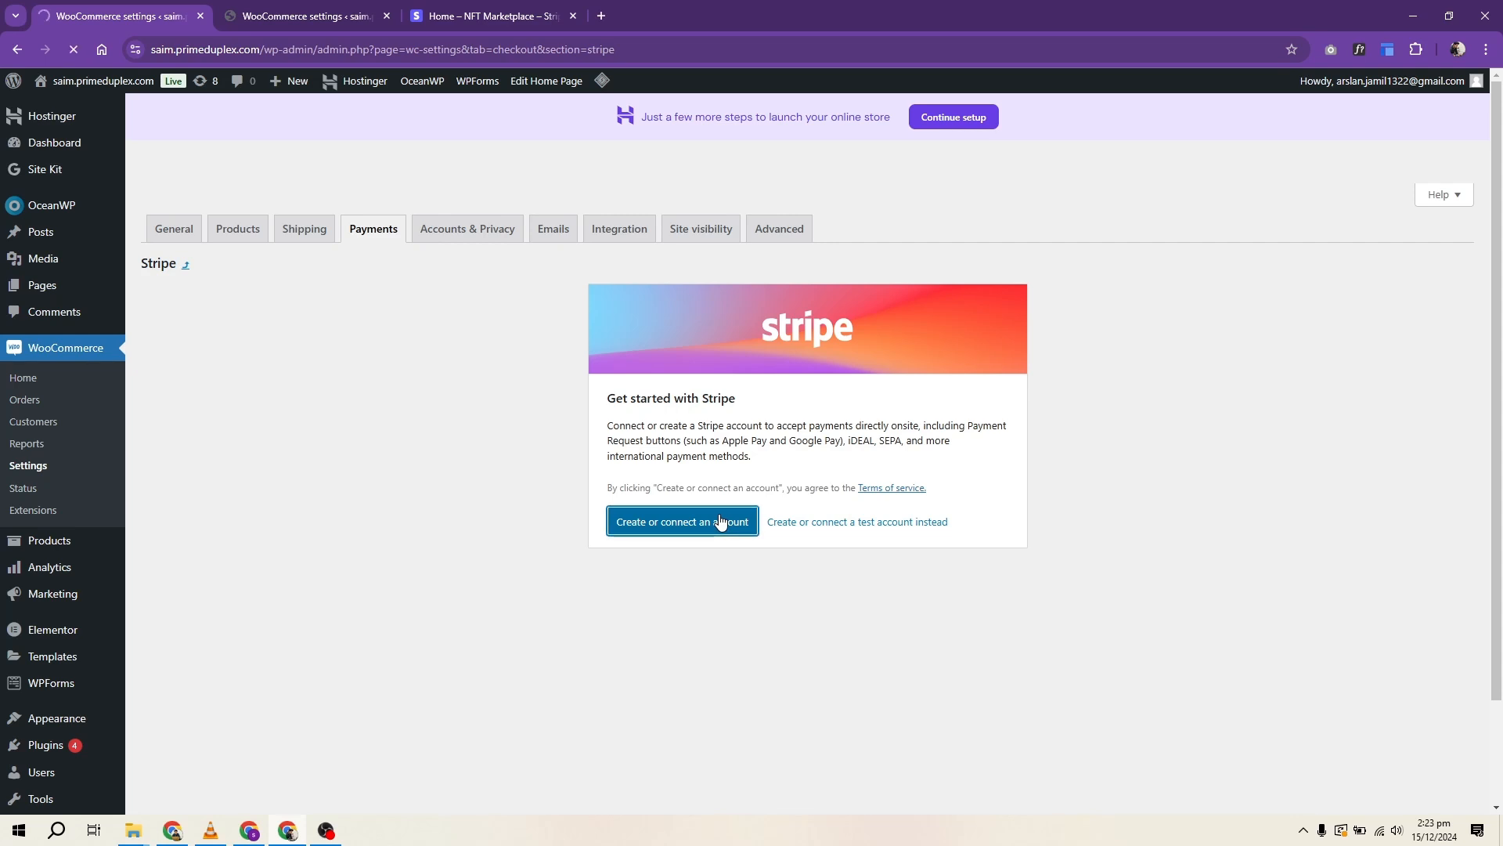
click(682, 522)
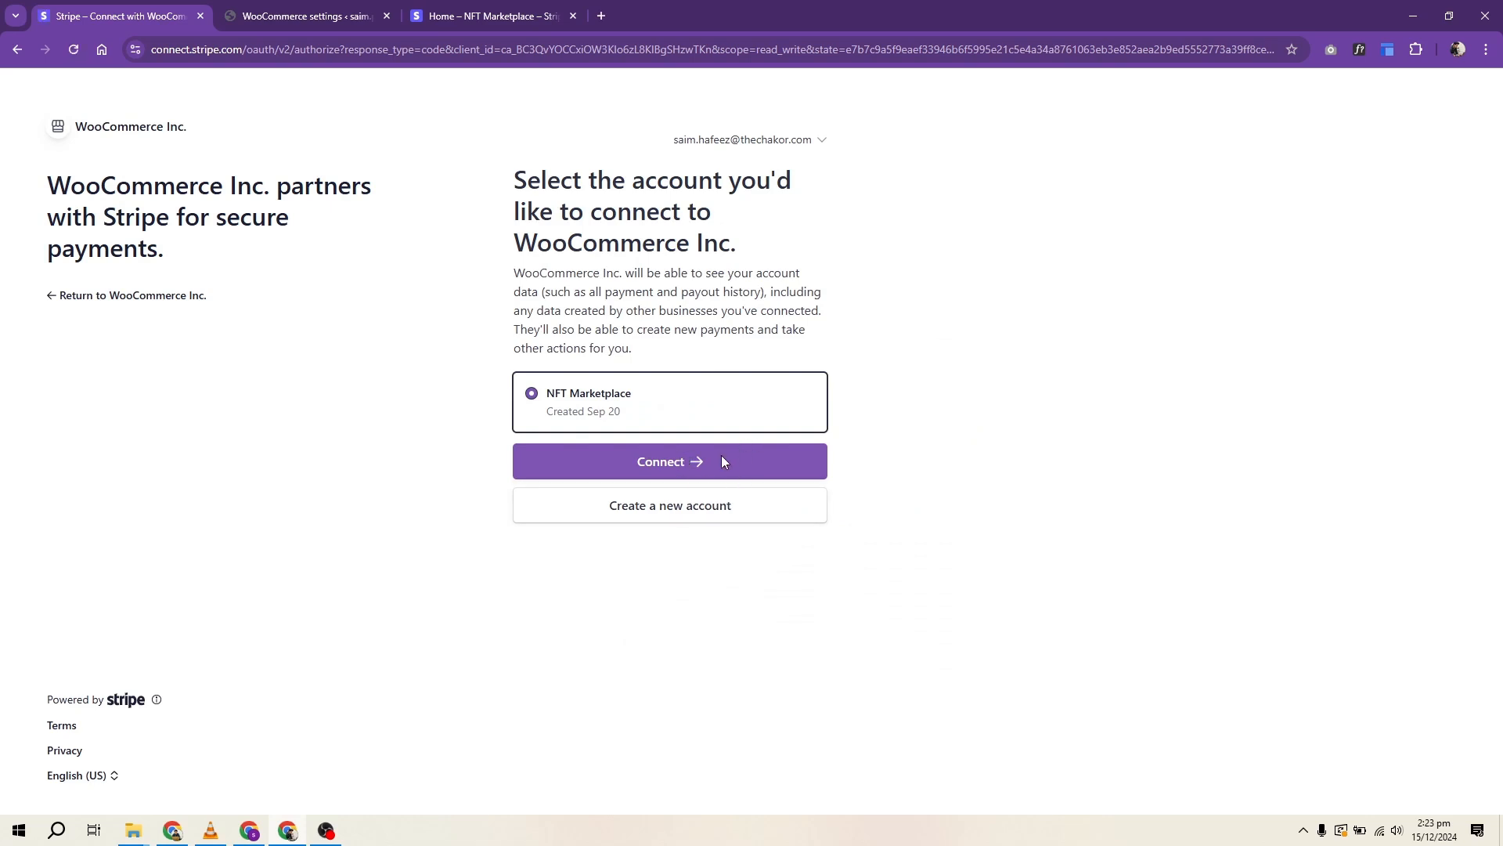
Step: Connect the NFT Marketplace Stripe account as a United States individual with legal name 'Saim'
click(669, 460)
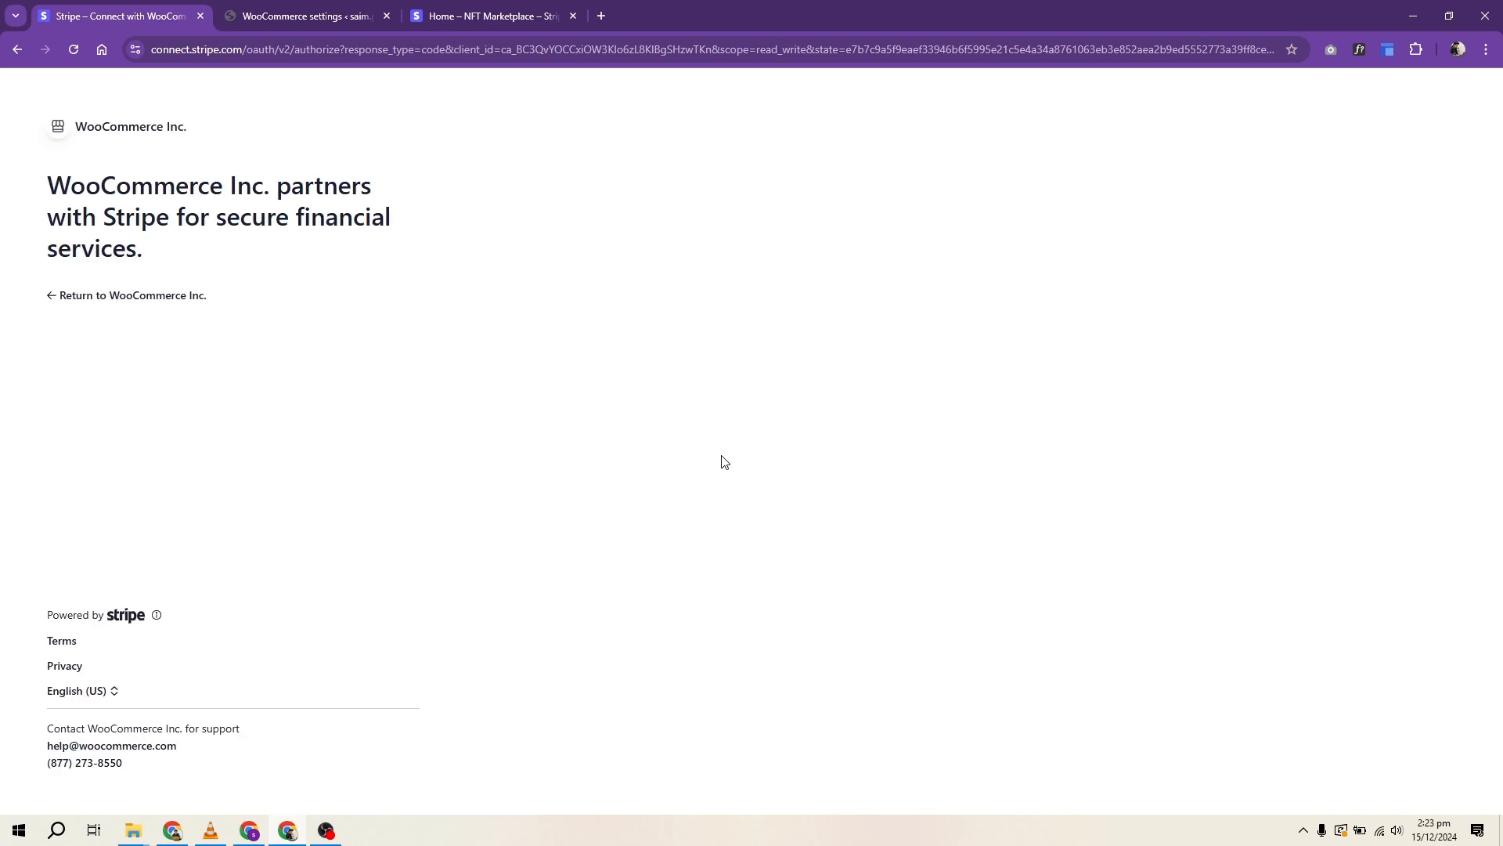
click(128, 296)
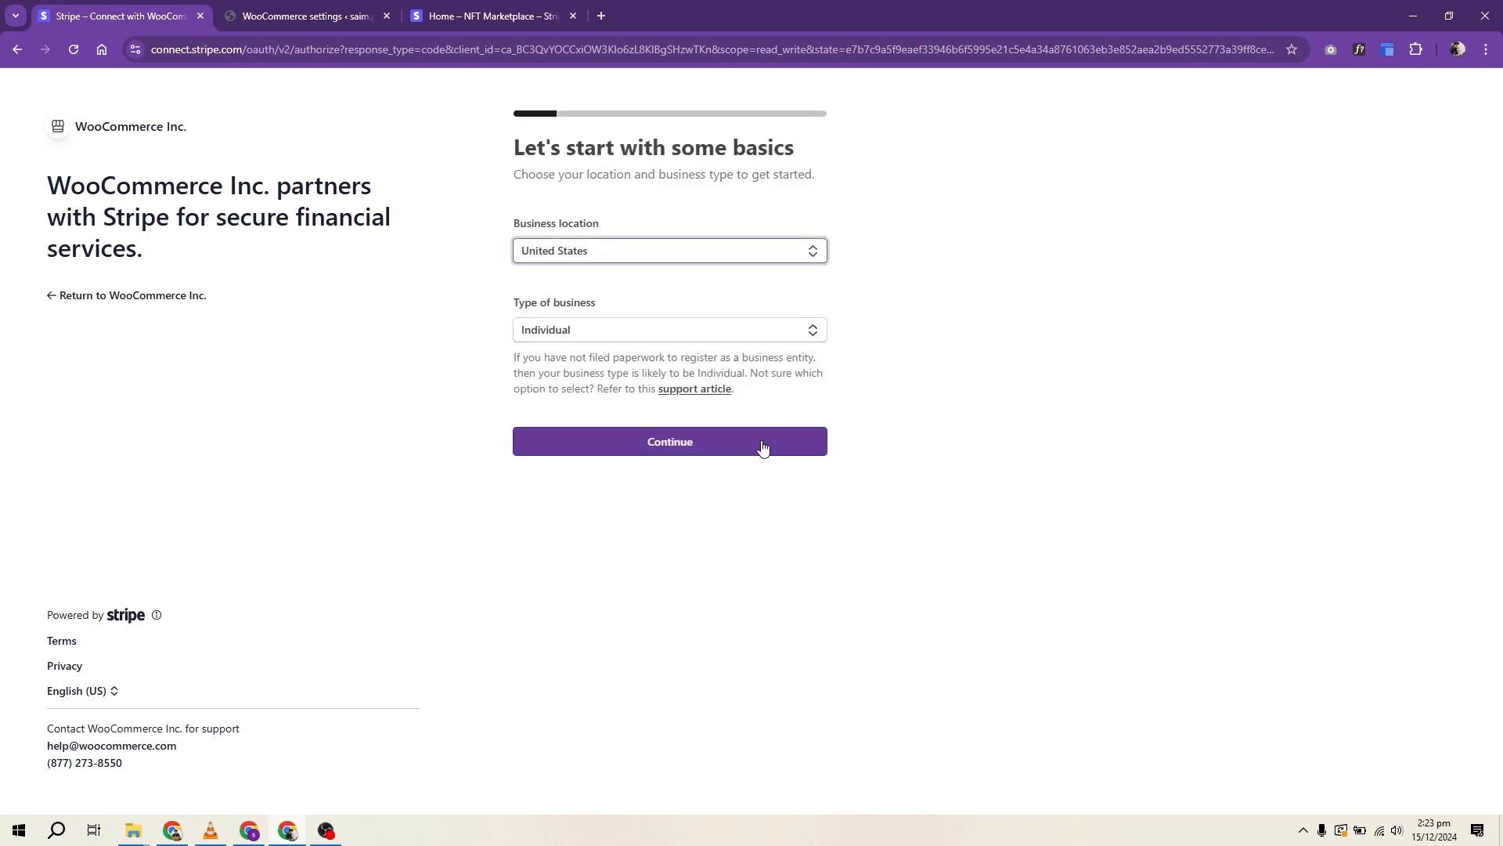
click(669, 441)
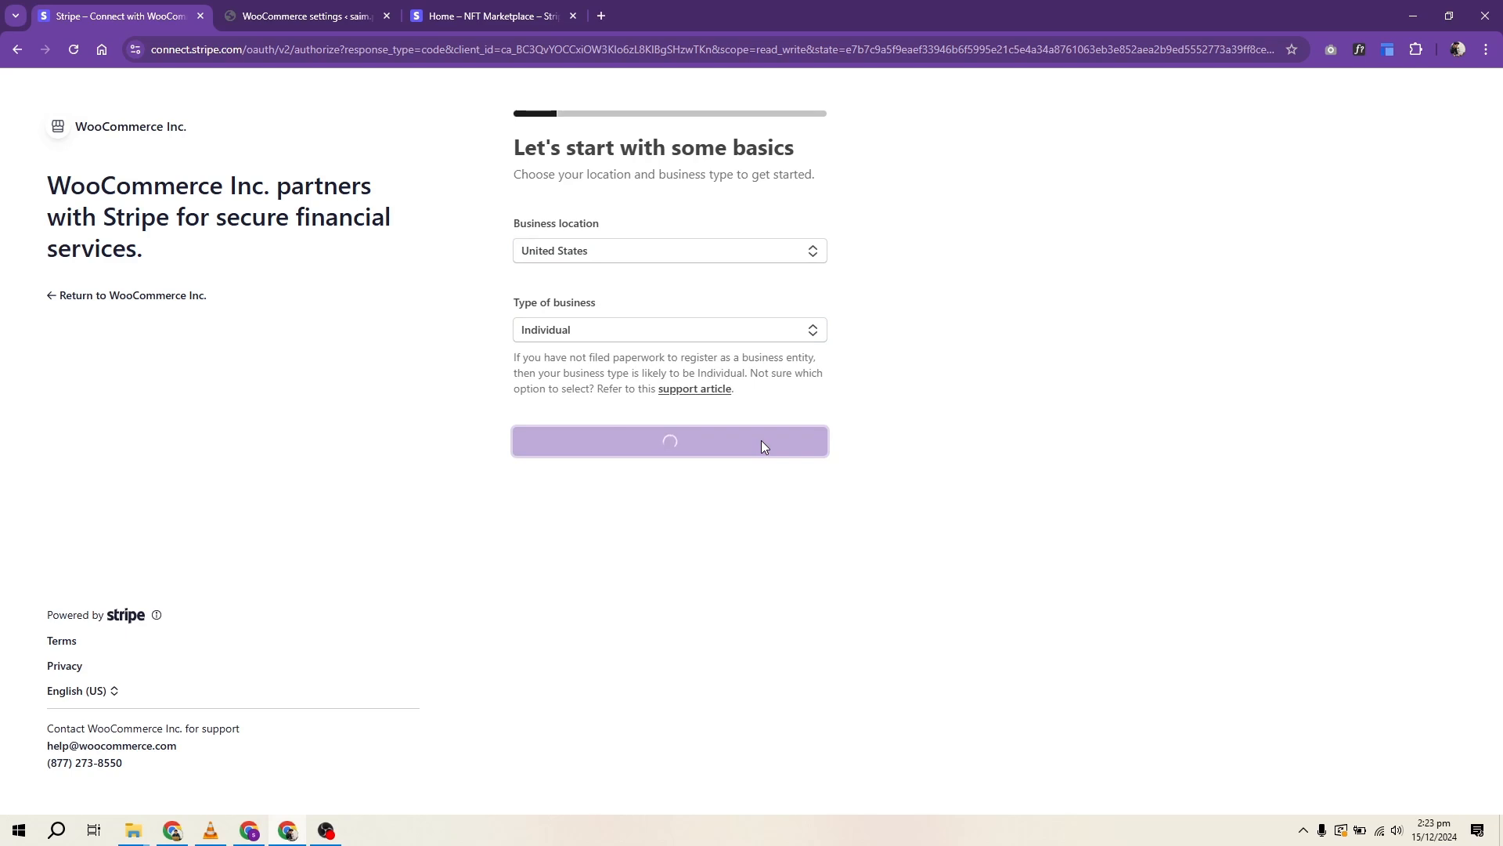
click(668, 442)
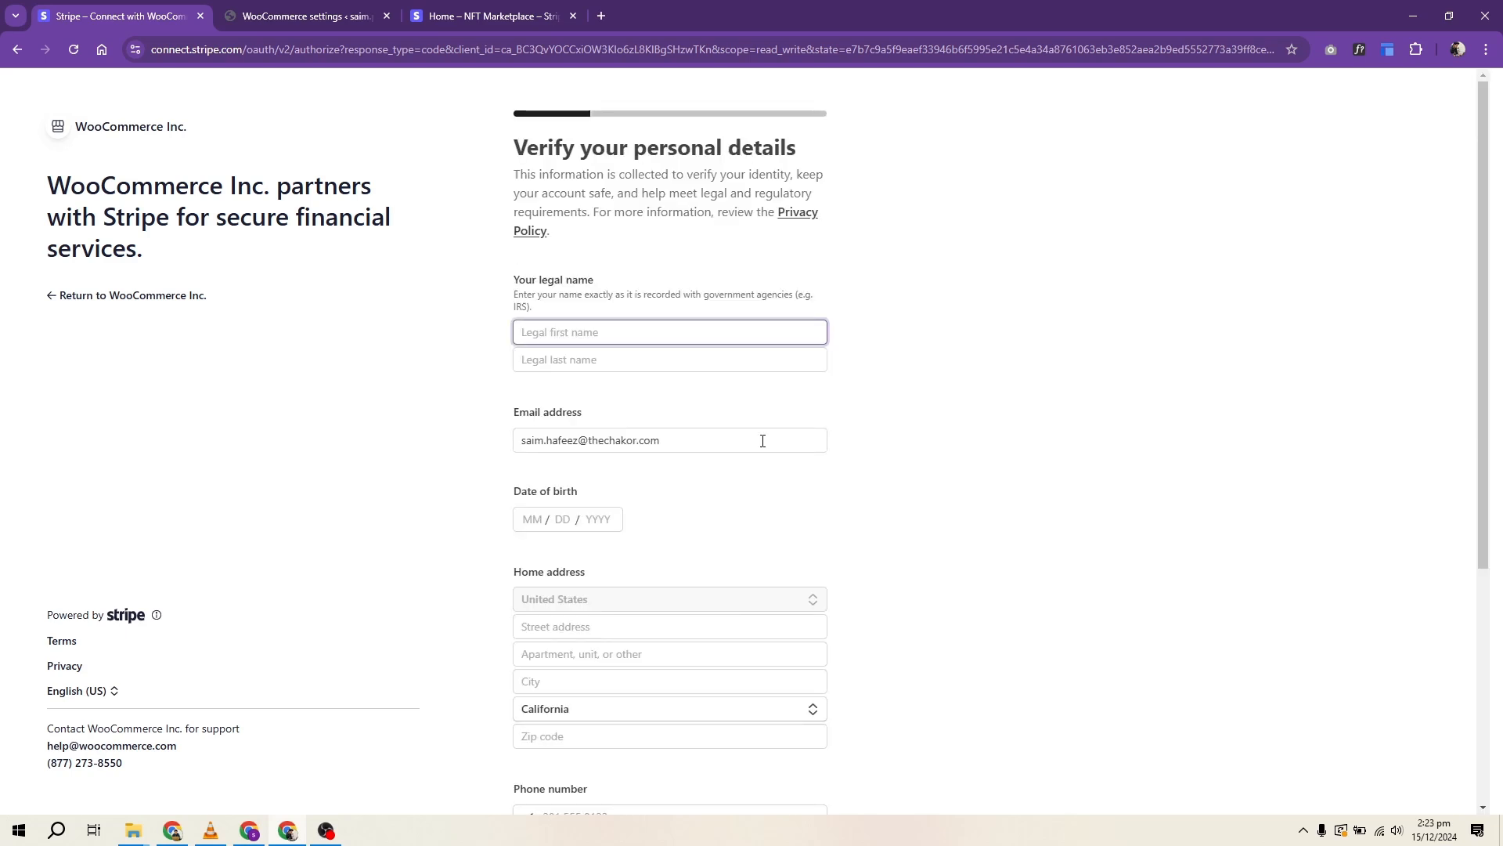
text(Saim)
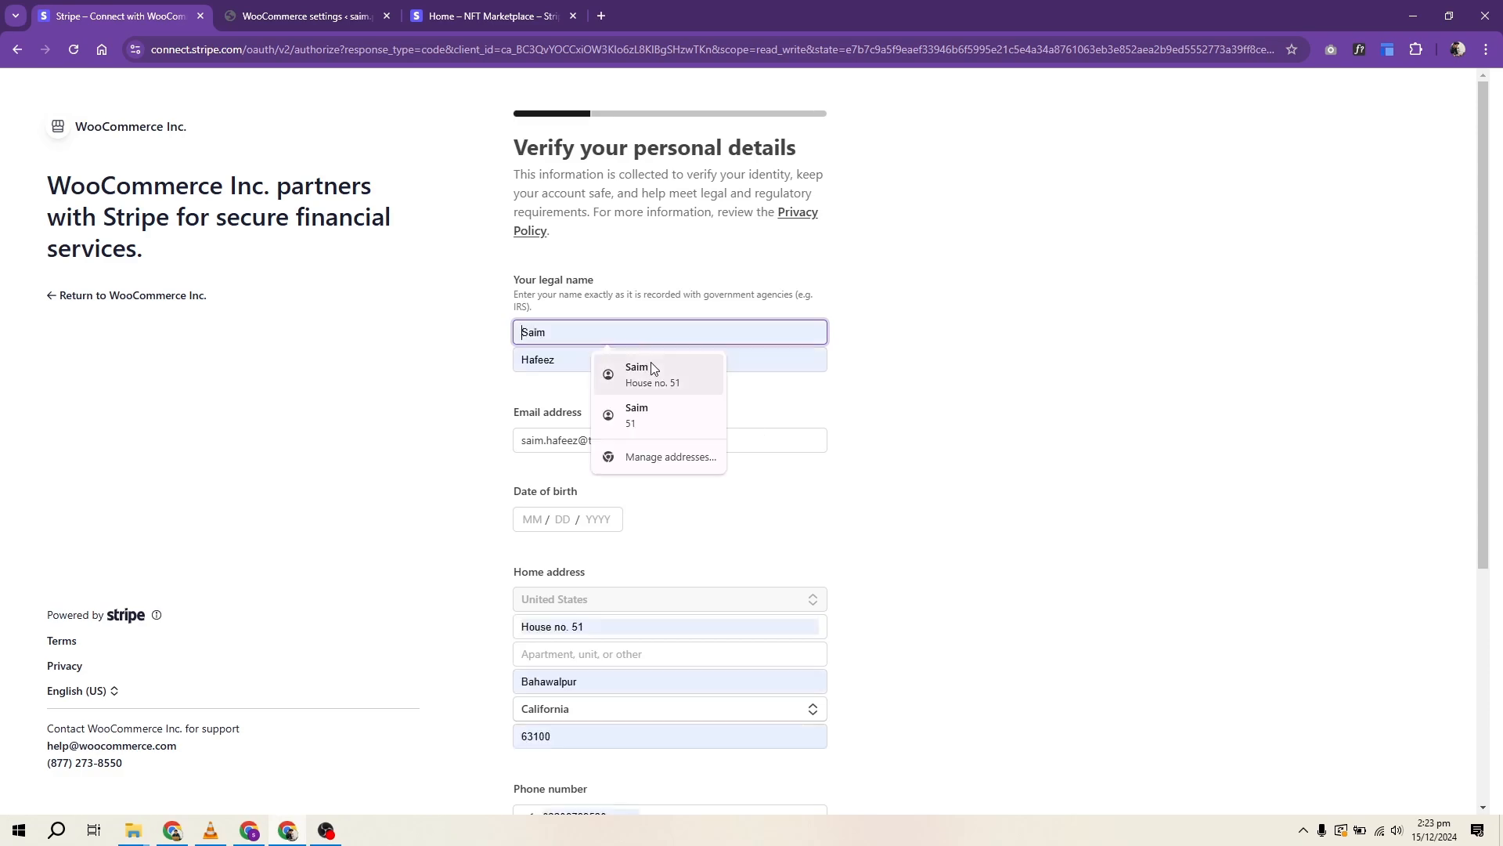
scroll(down, 3)
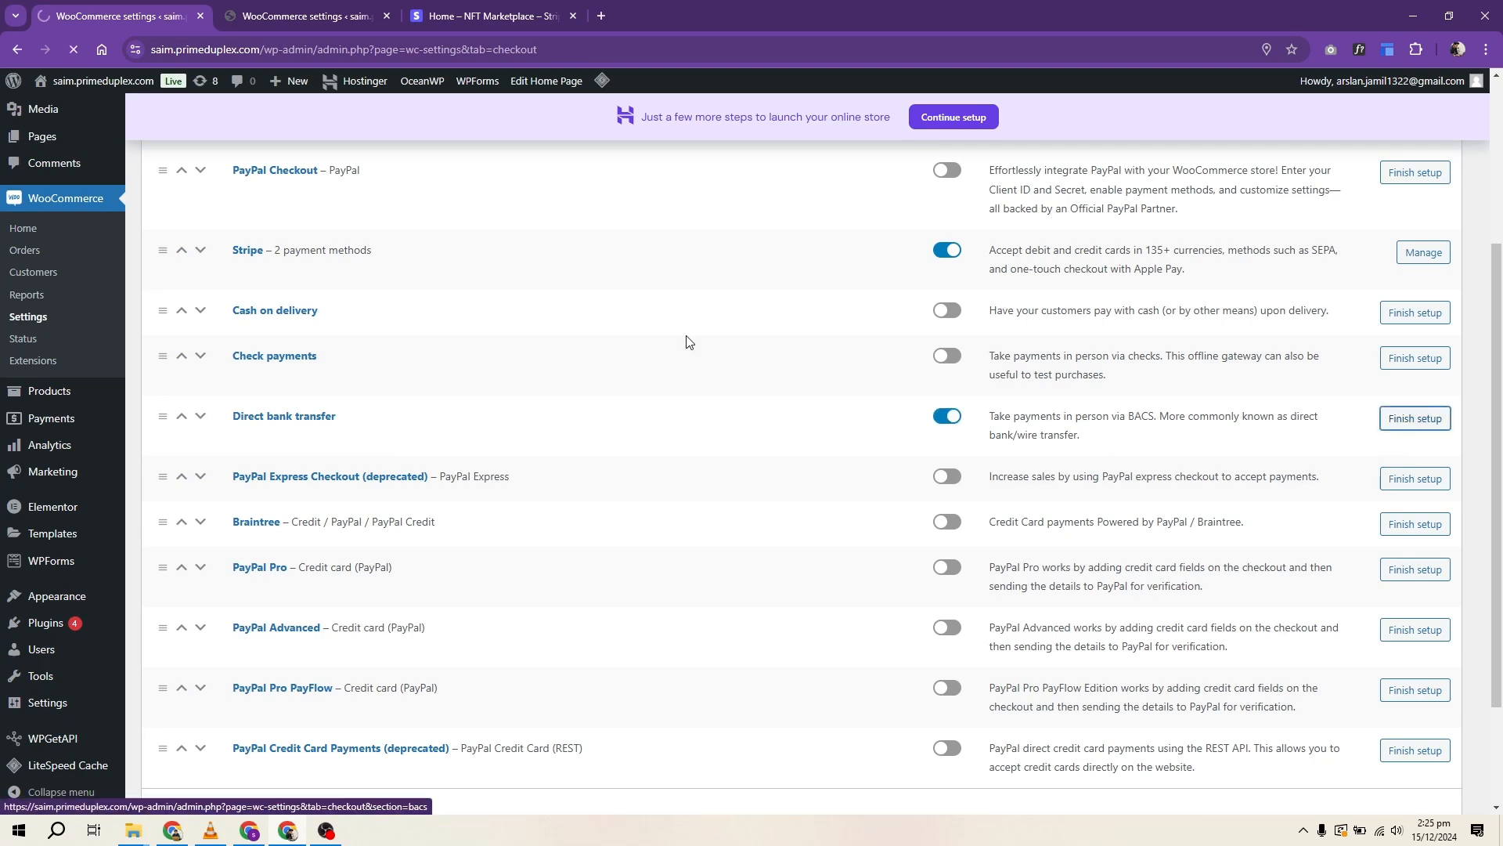
Step: Turn on Direct bank transfer and return to the payment methods list
click(283, 418)
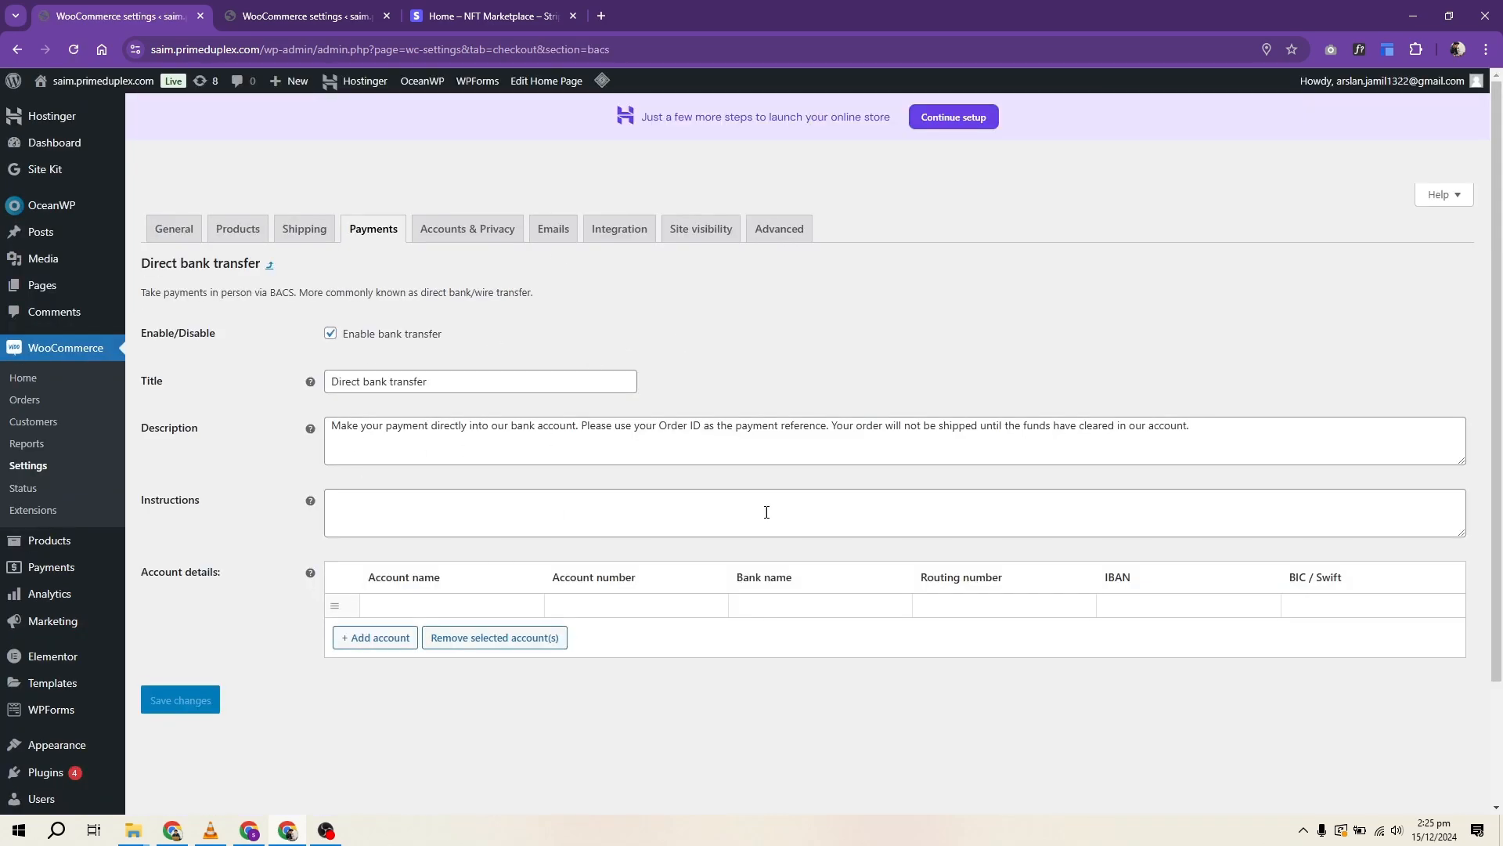
click(373, 230)
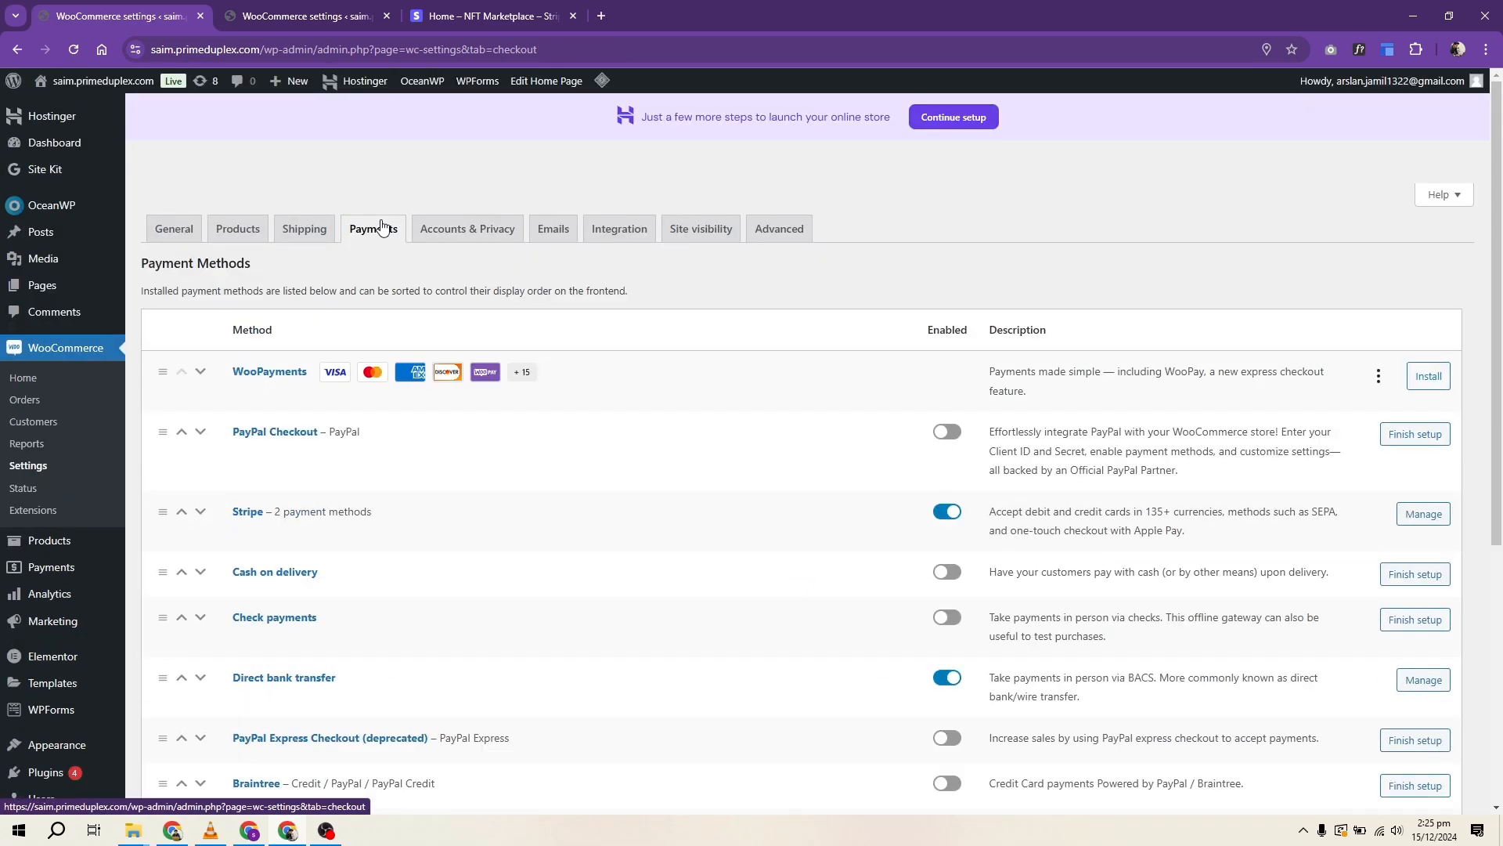
scroll(down, 3)
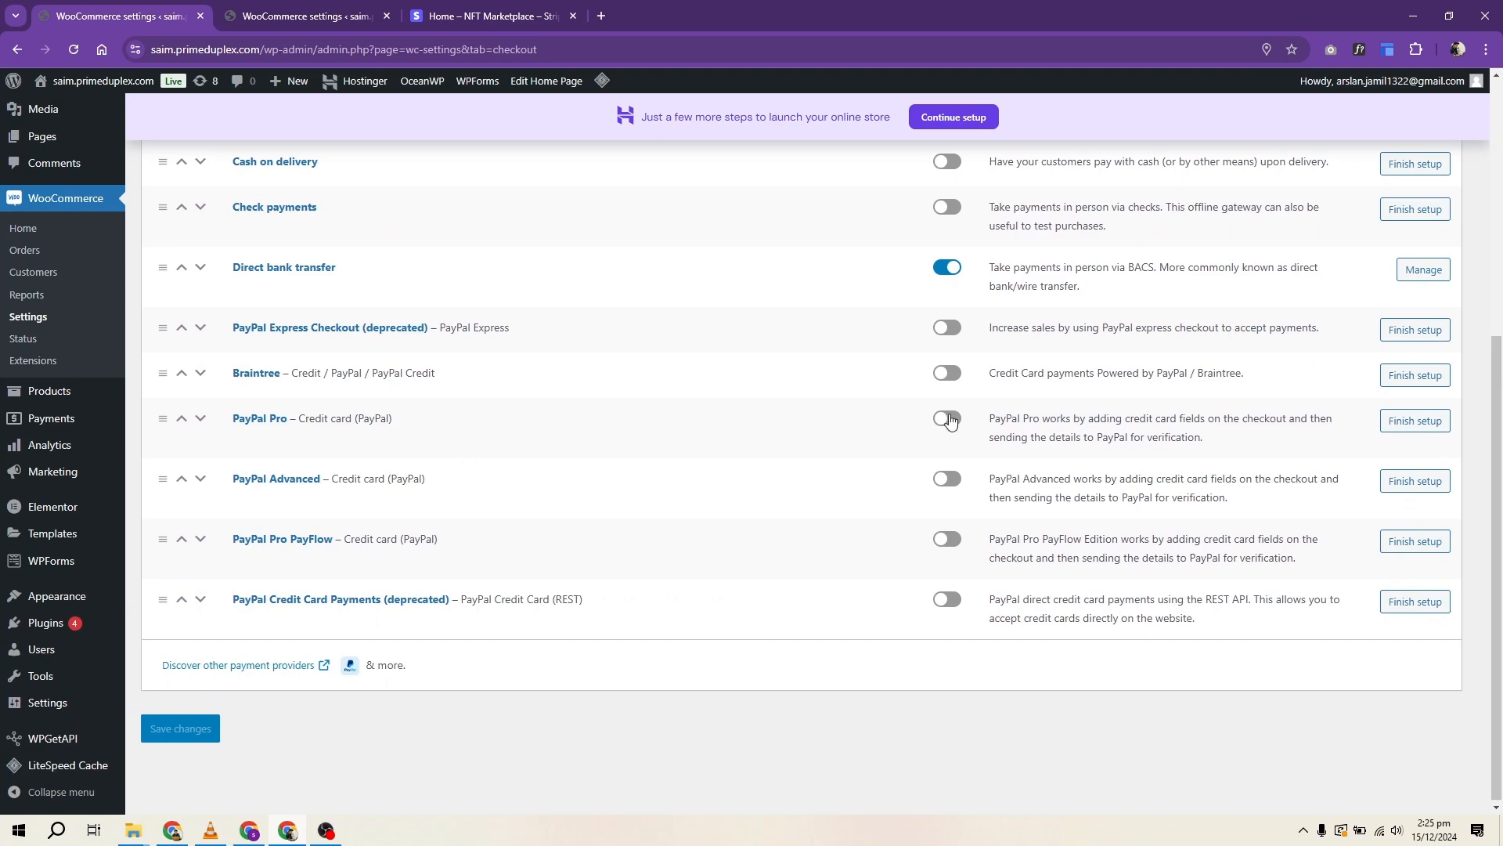
Step: Enable PayPal Pro, review its gateway settings and return to the payment methods list
click(946, 418)
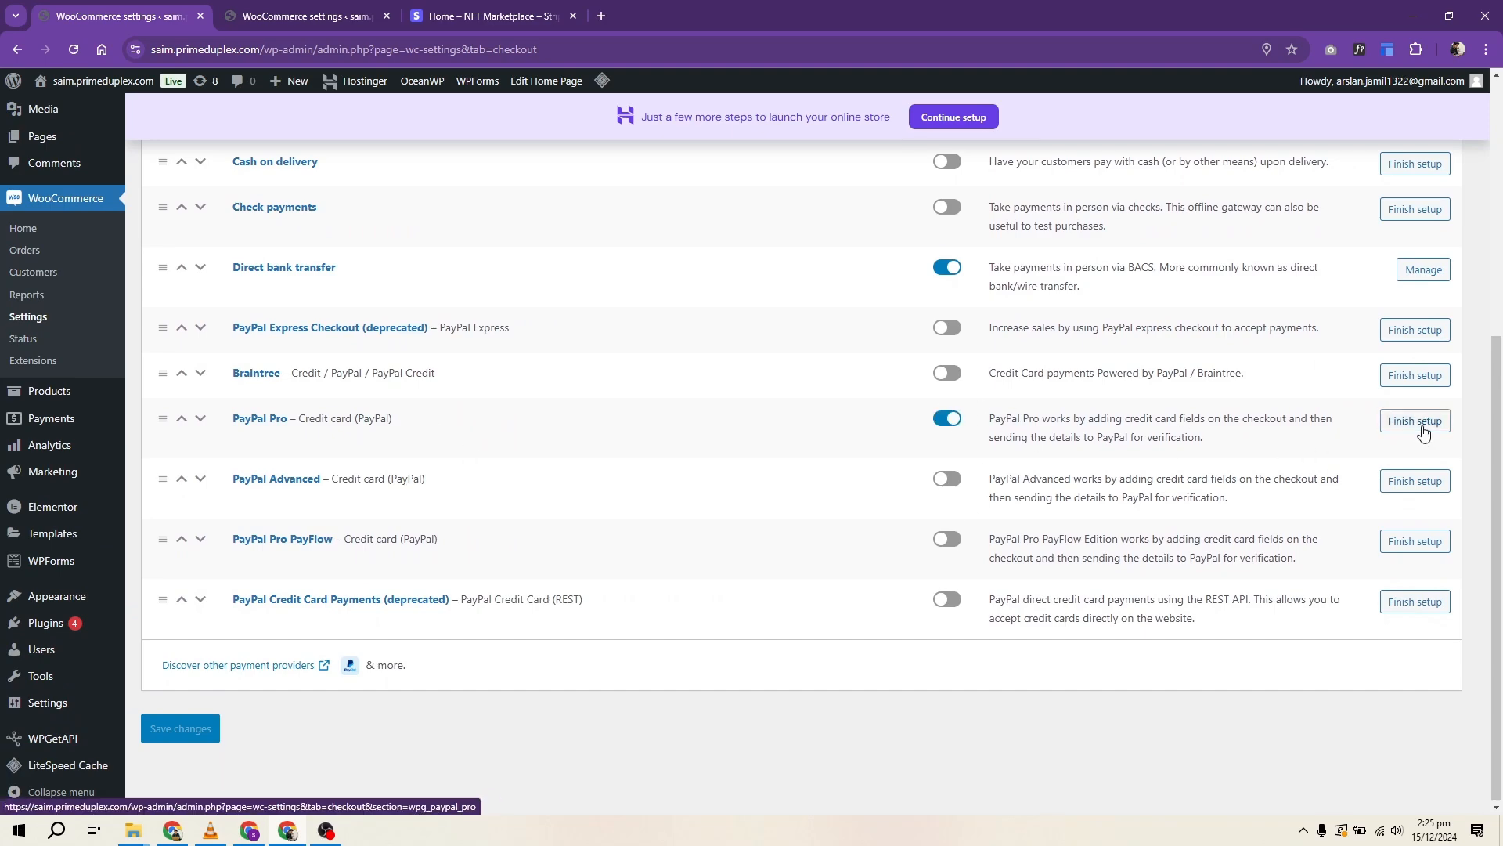
click(1413, 424)
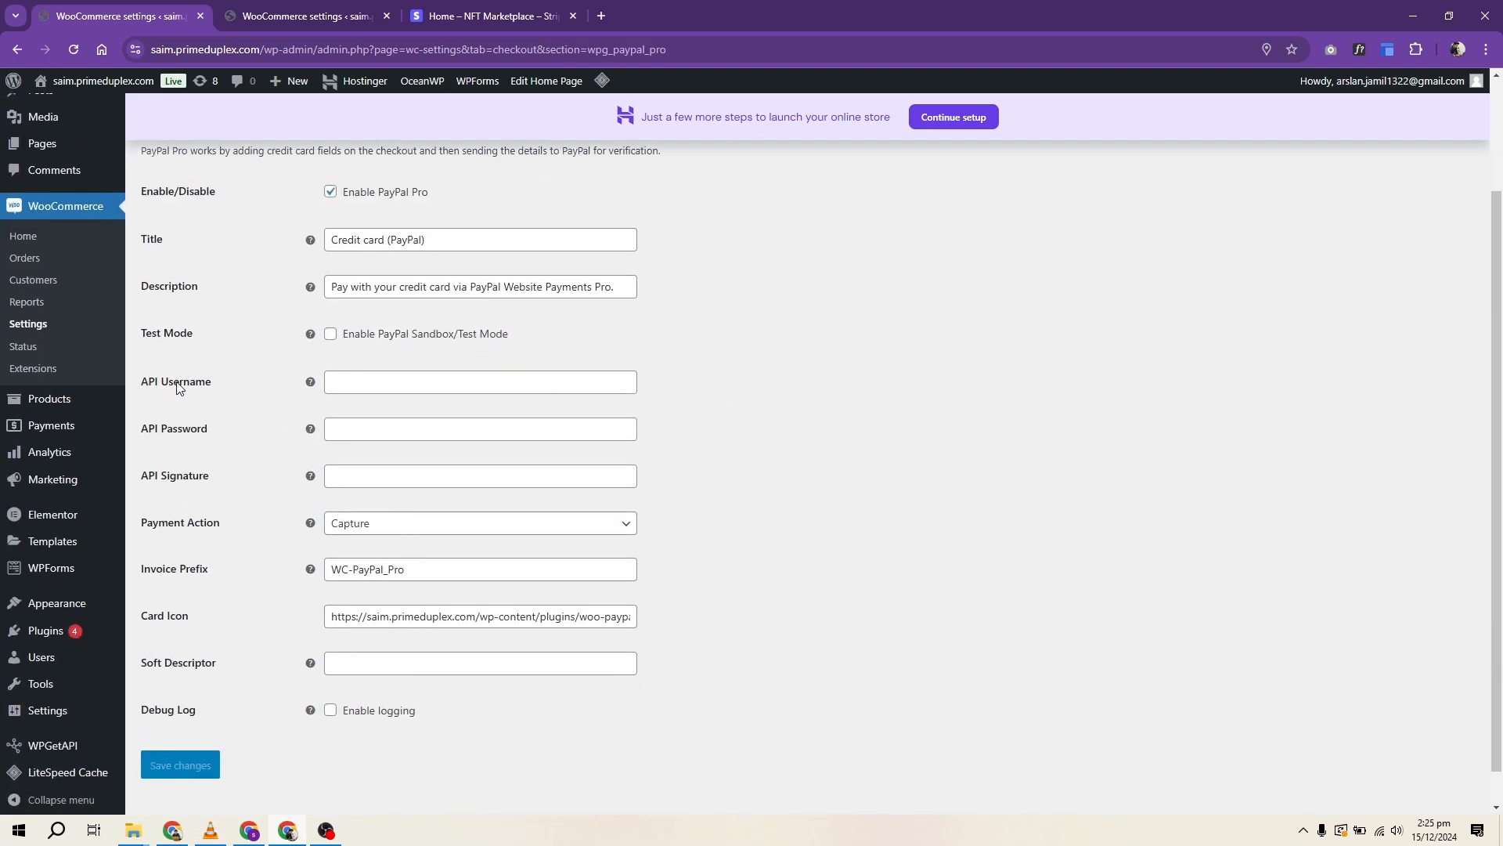
click(479, 476)
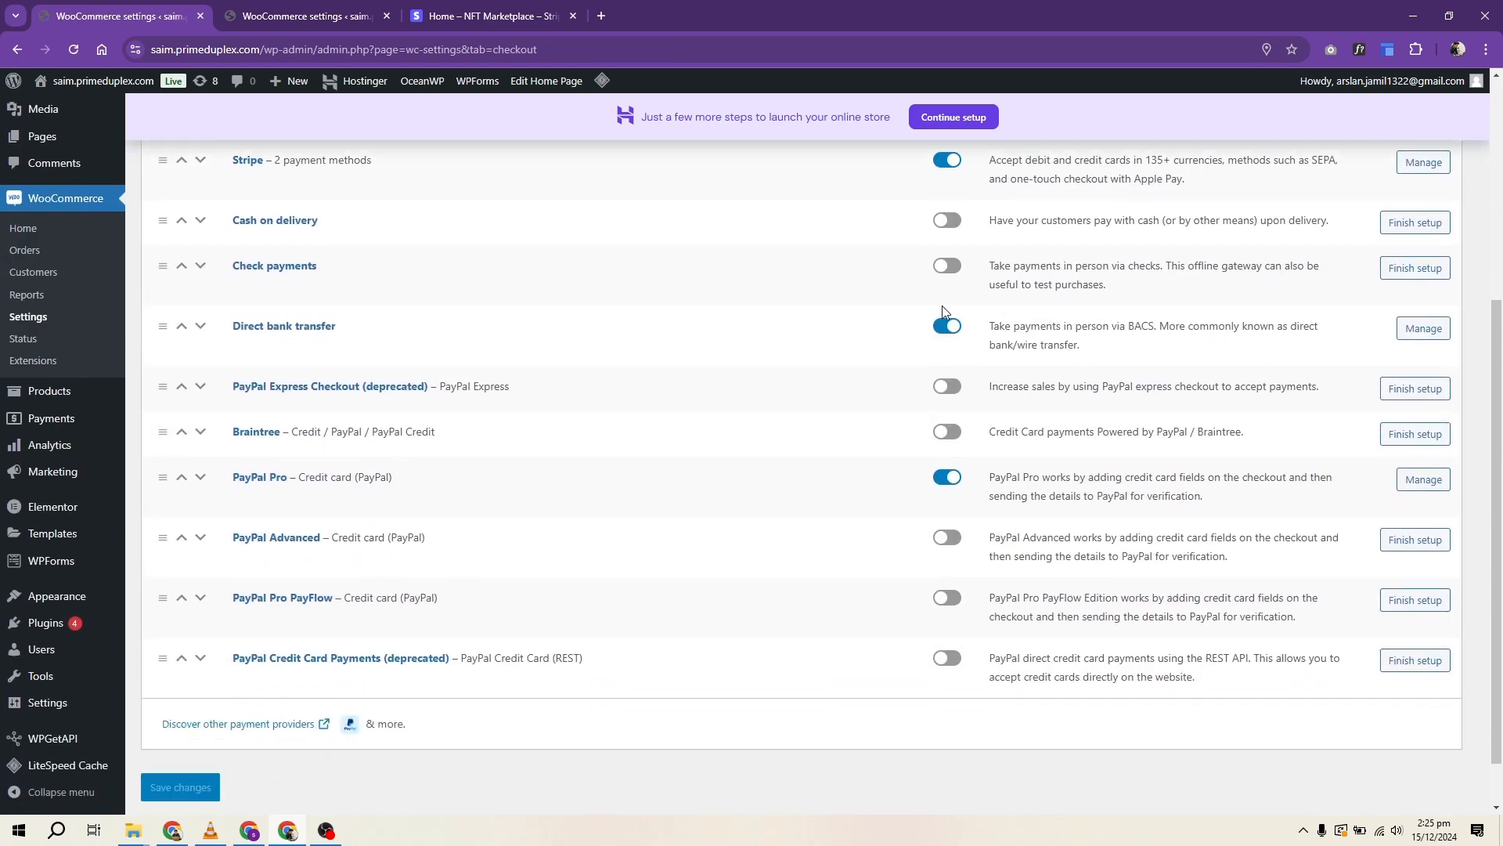
Step: Switch on PayPal Advanced, PayPal Pro PayFlow and PayPal Credit Card Payments
click(947, 537)
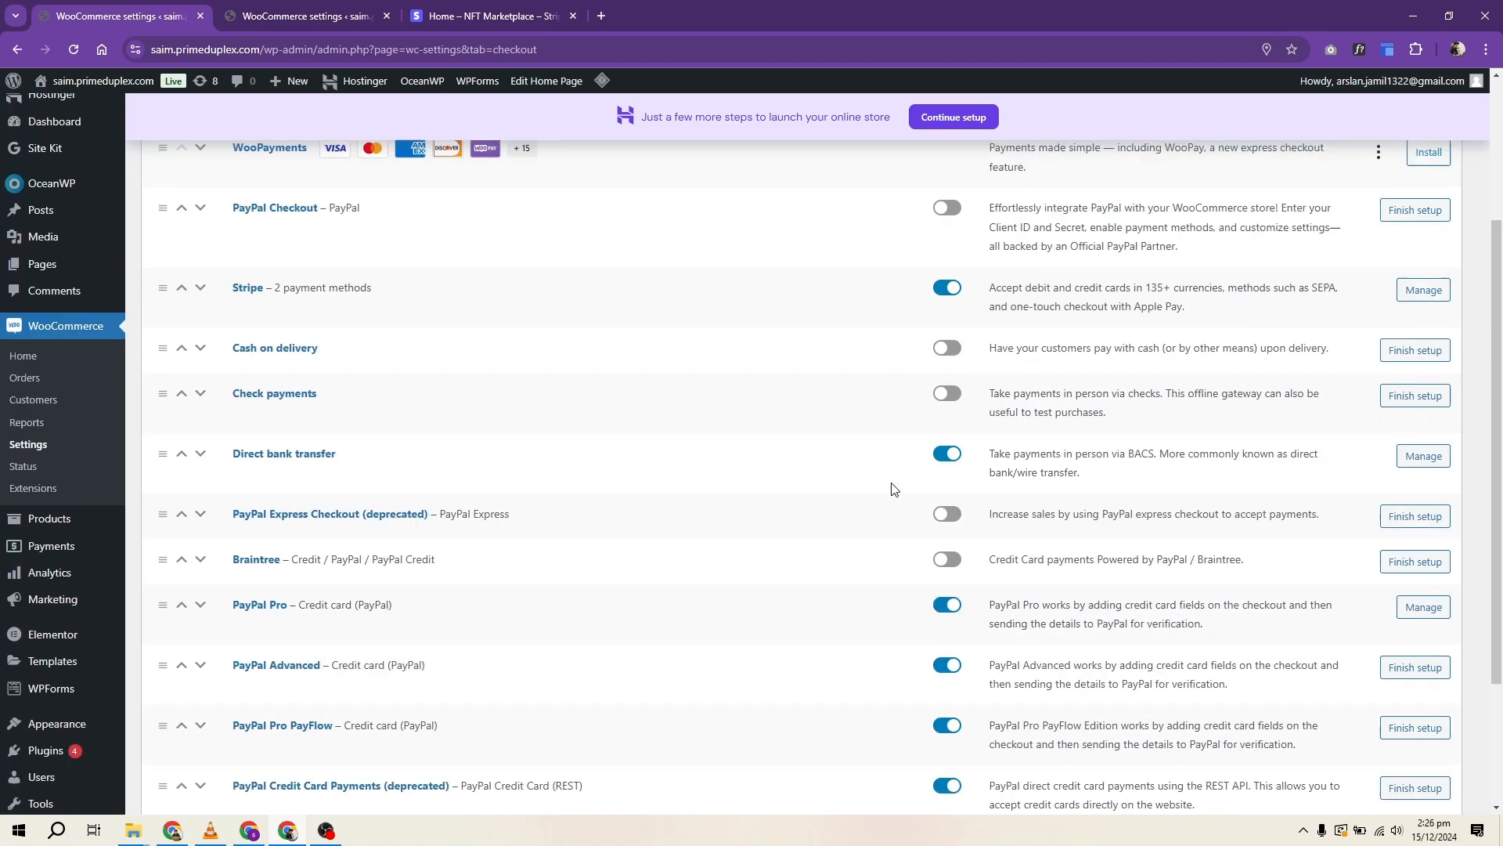
scroll(down, 3)
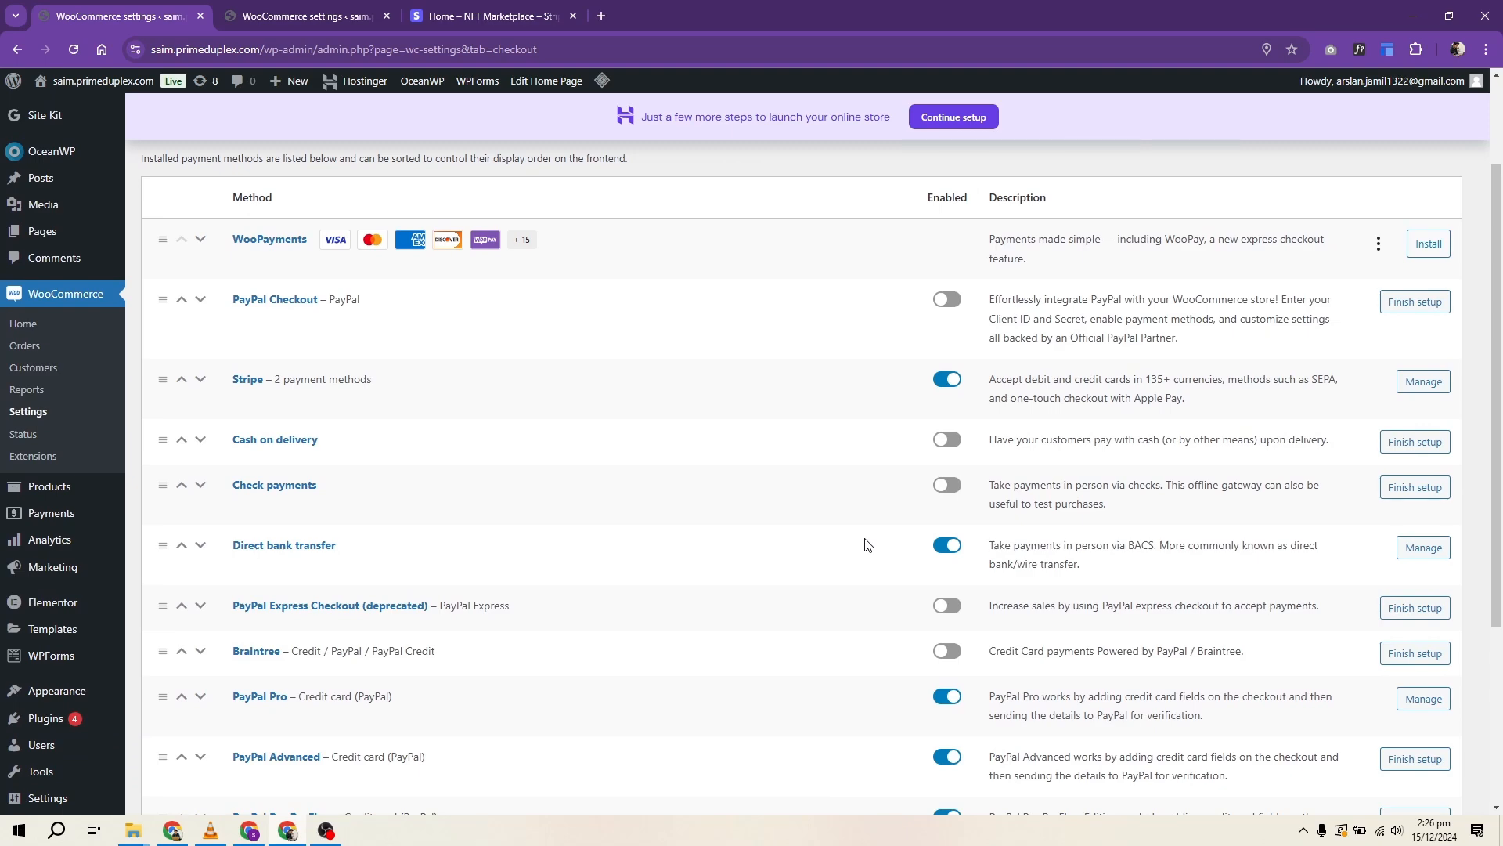
scroll(down, 3)
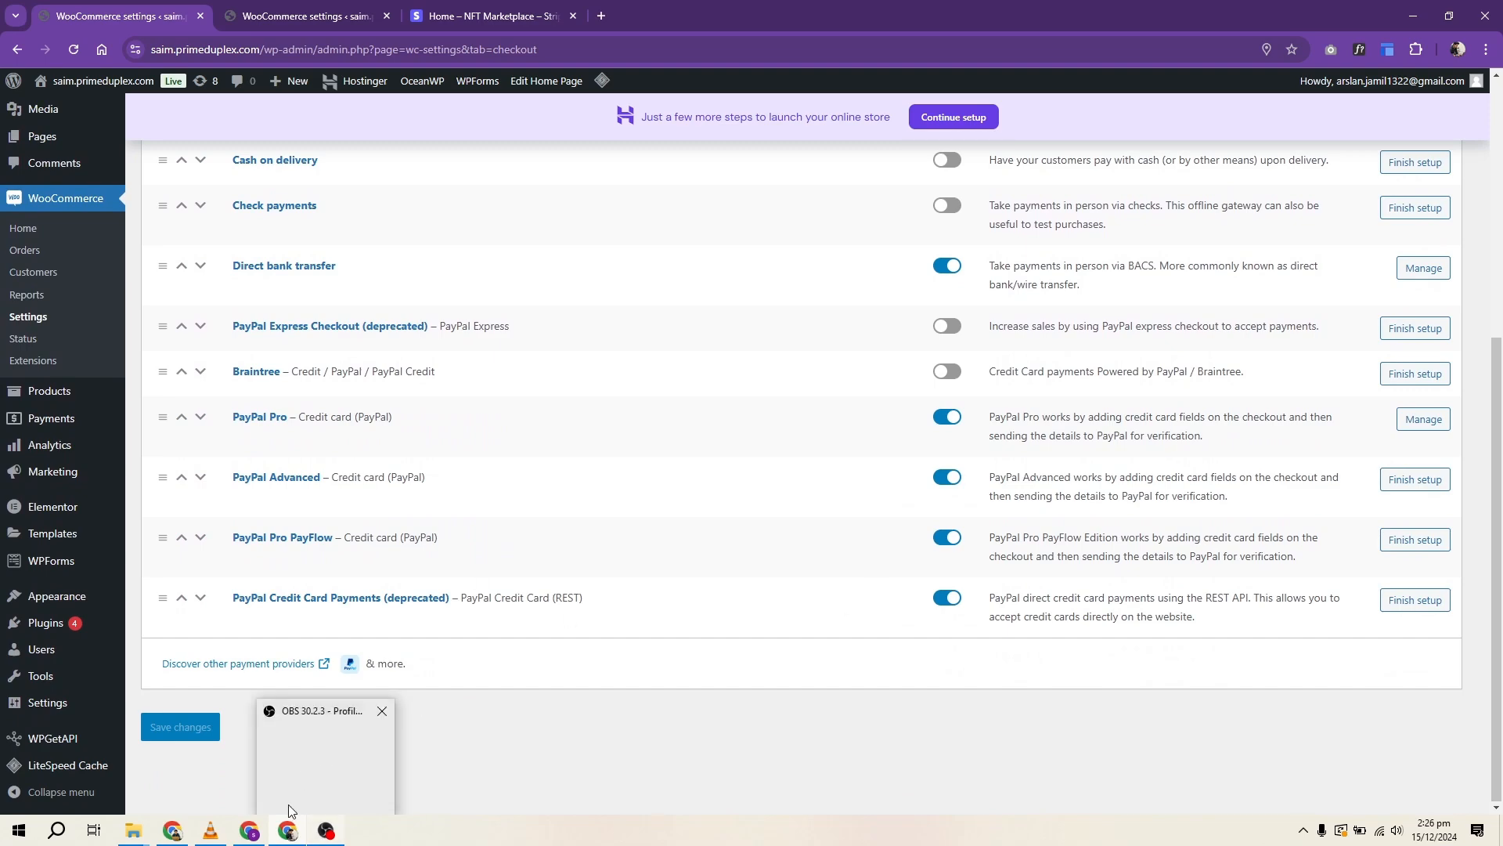
click(382, 711)
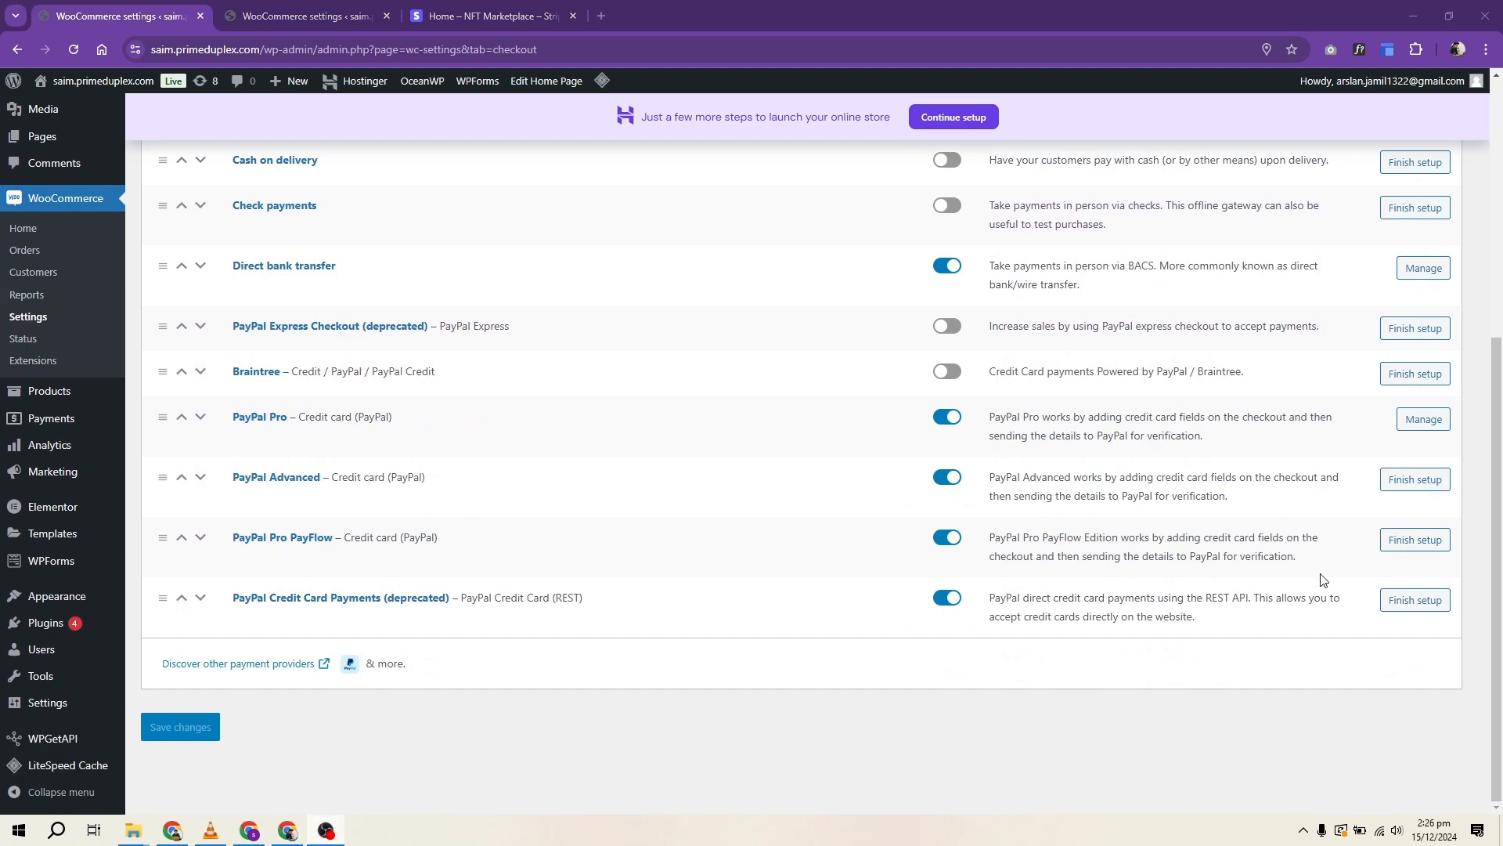